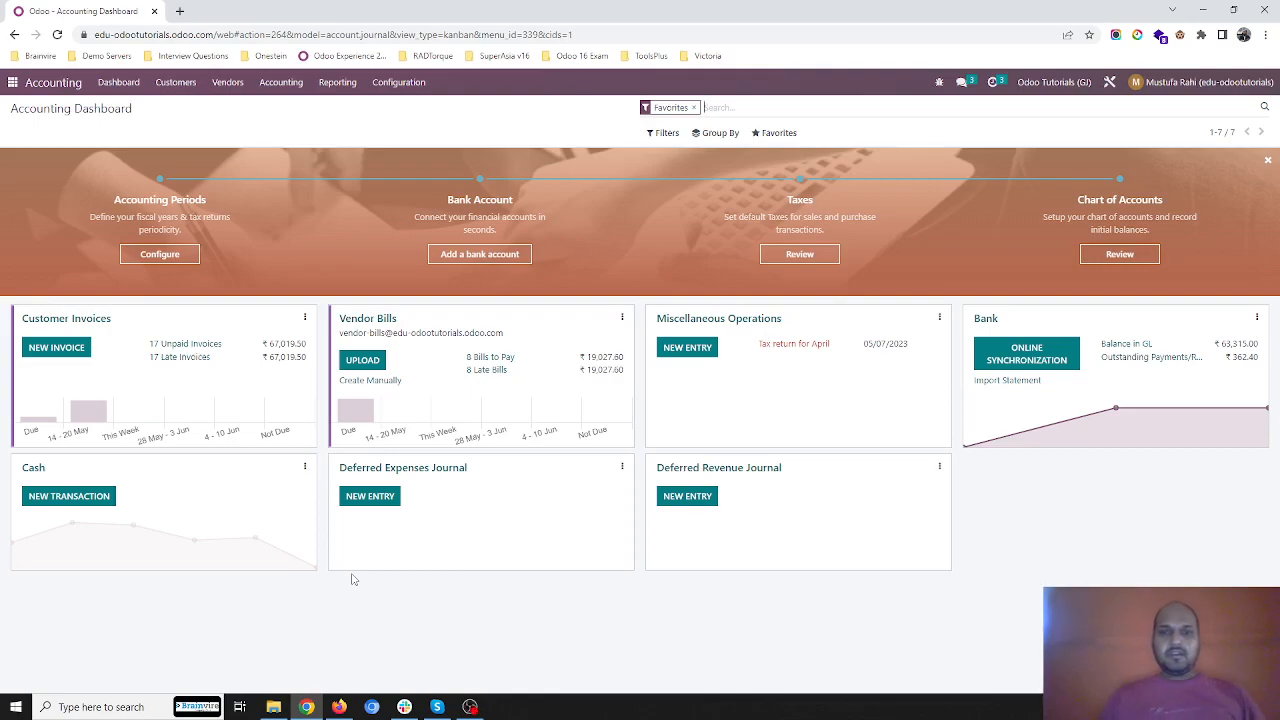
pyautogui.moveTo(430, 572)
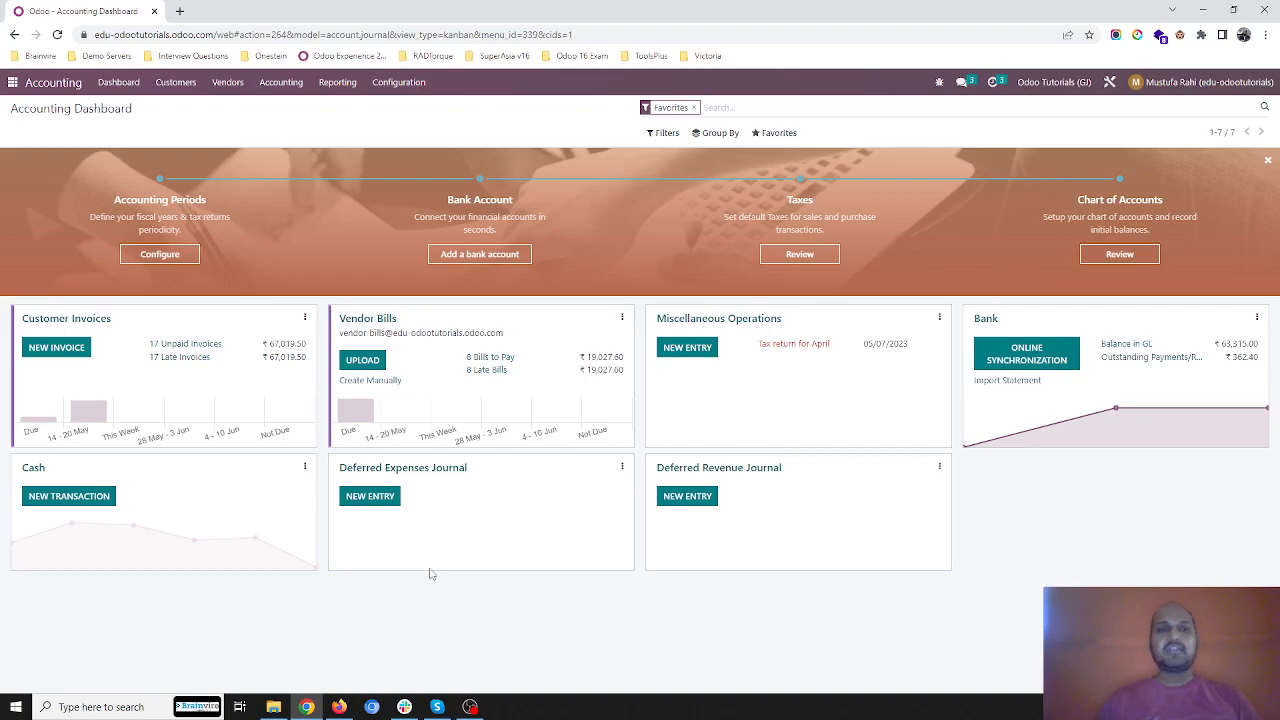
pyautogui.moveTo(844, 476)
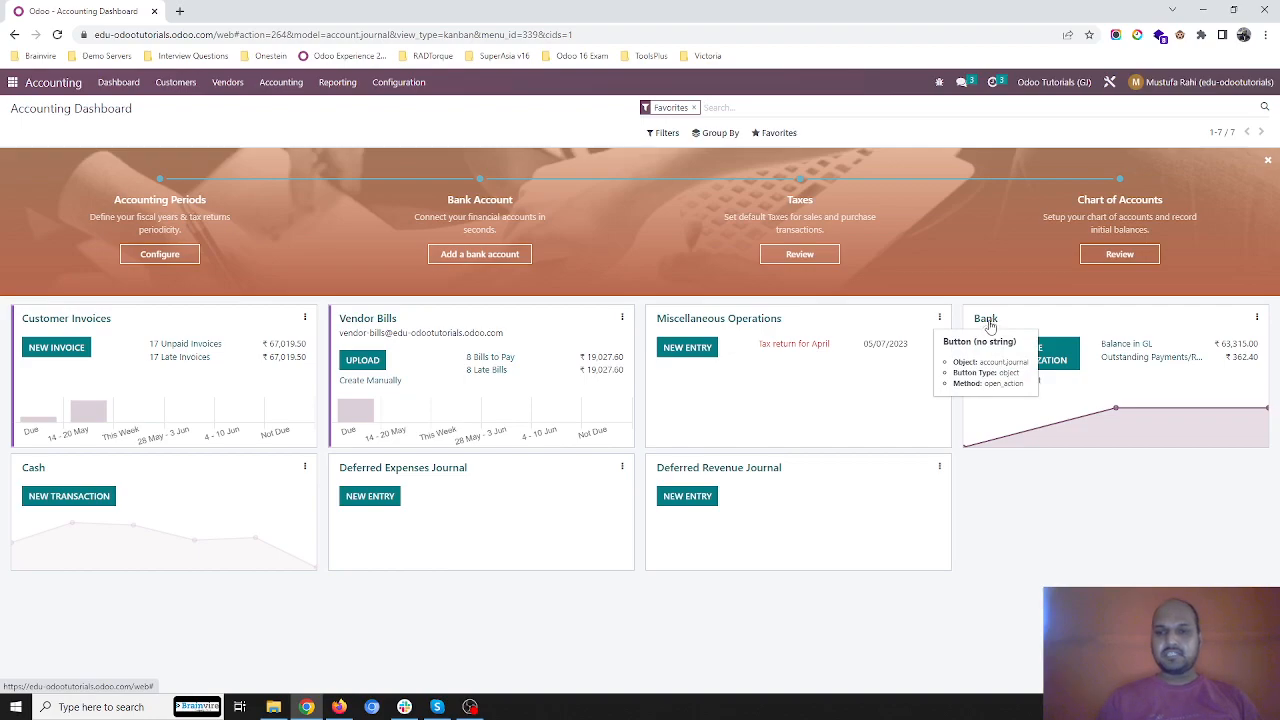
pyautogui.moveTo(992, 328)
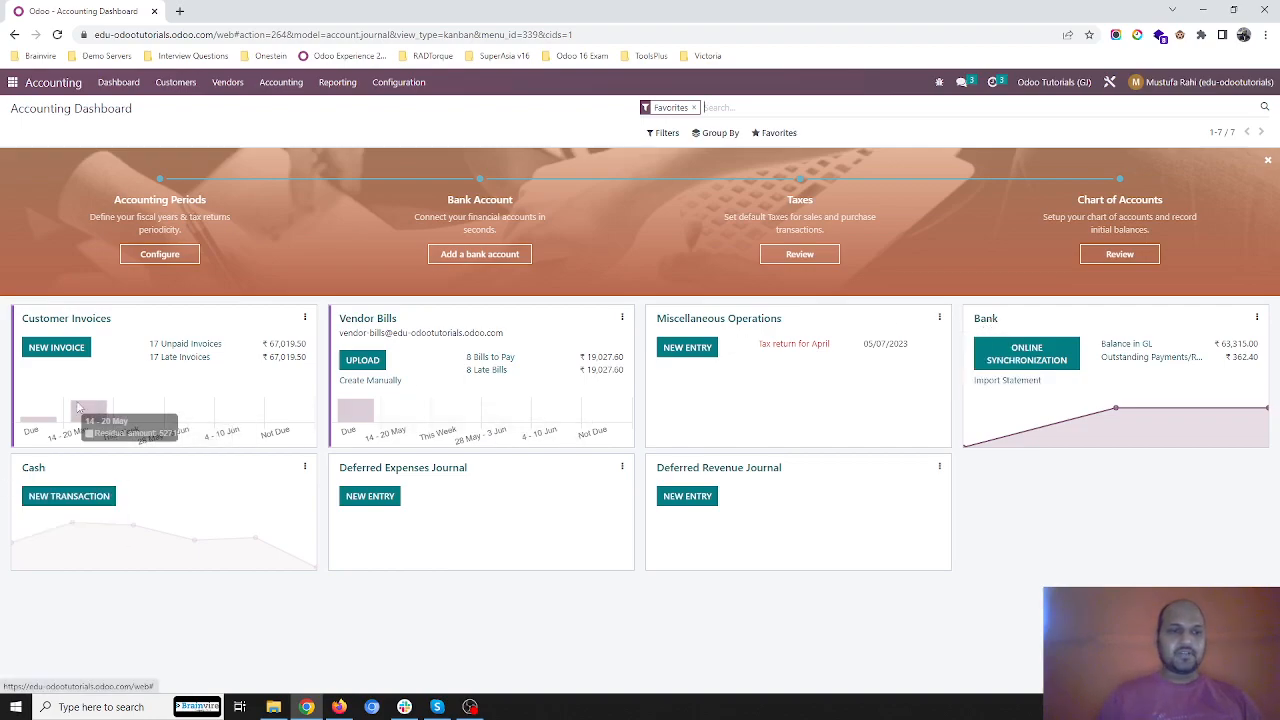
pyautogui.moveTo(186, 108)
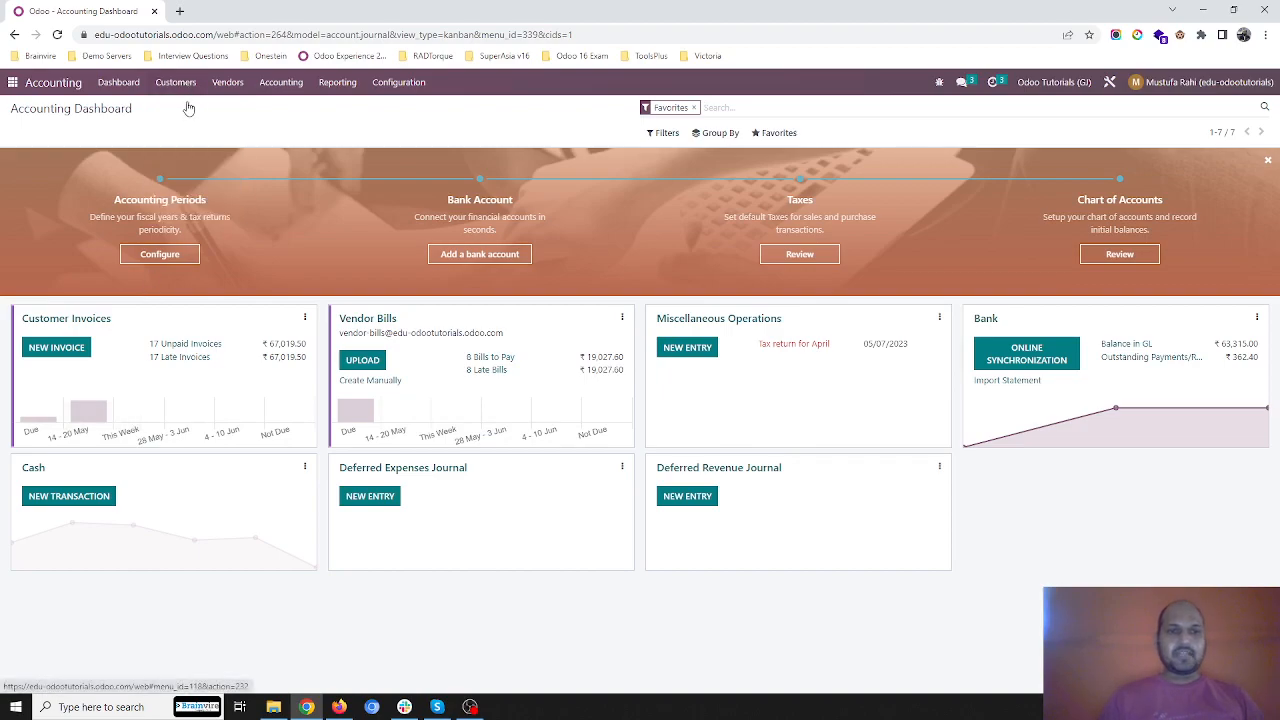
# Create and post an invoice for Customer 2 with a Com2 line priced at 200.00.
pyautogui.click(56, 348)
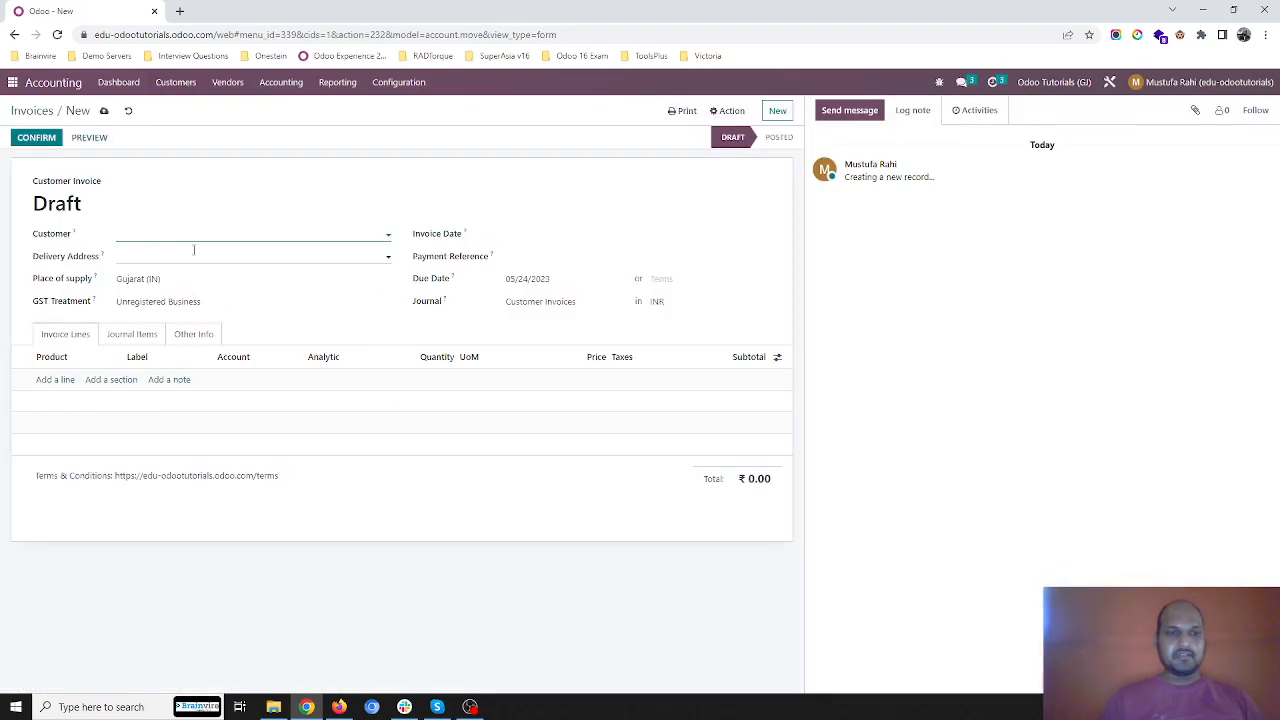
pyautogui.click(240, 232)
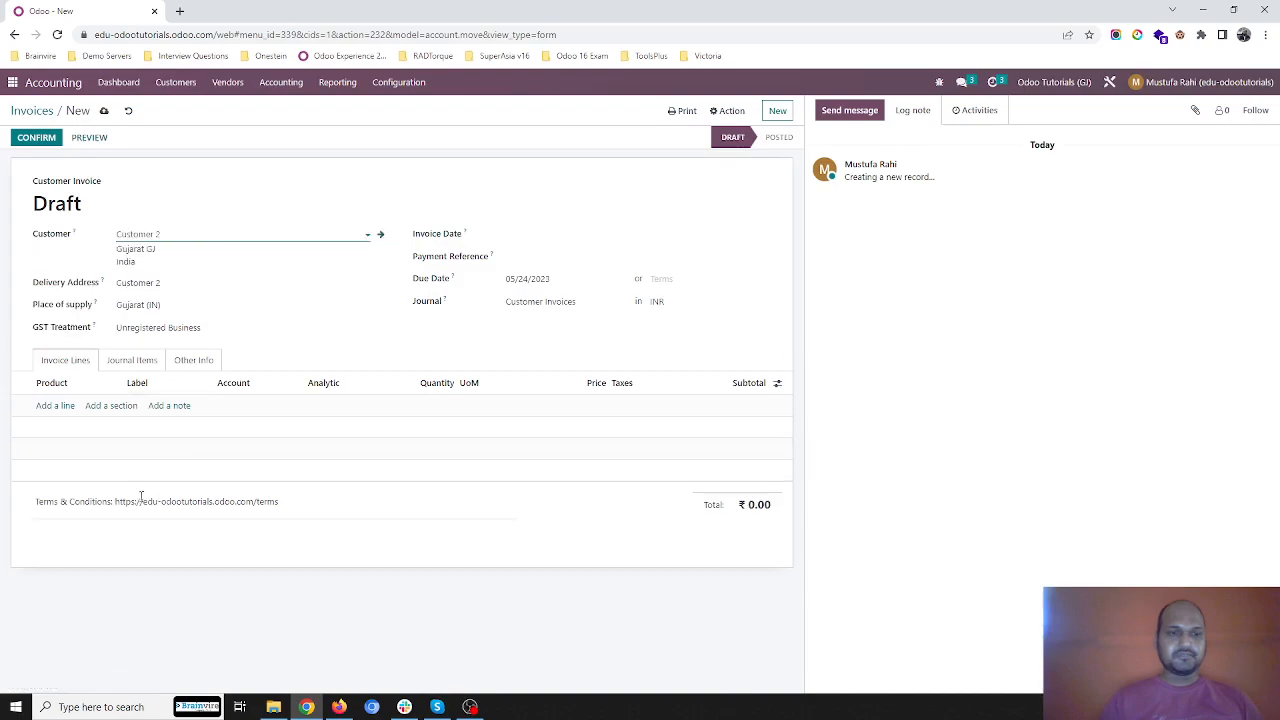
pyautogui.click(56, 404)
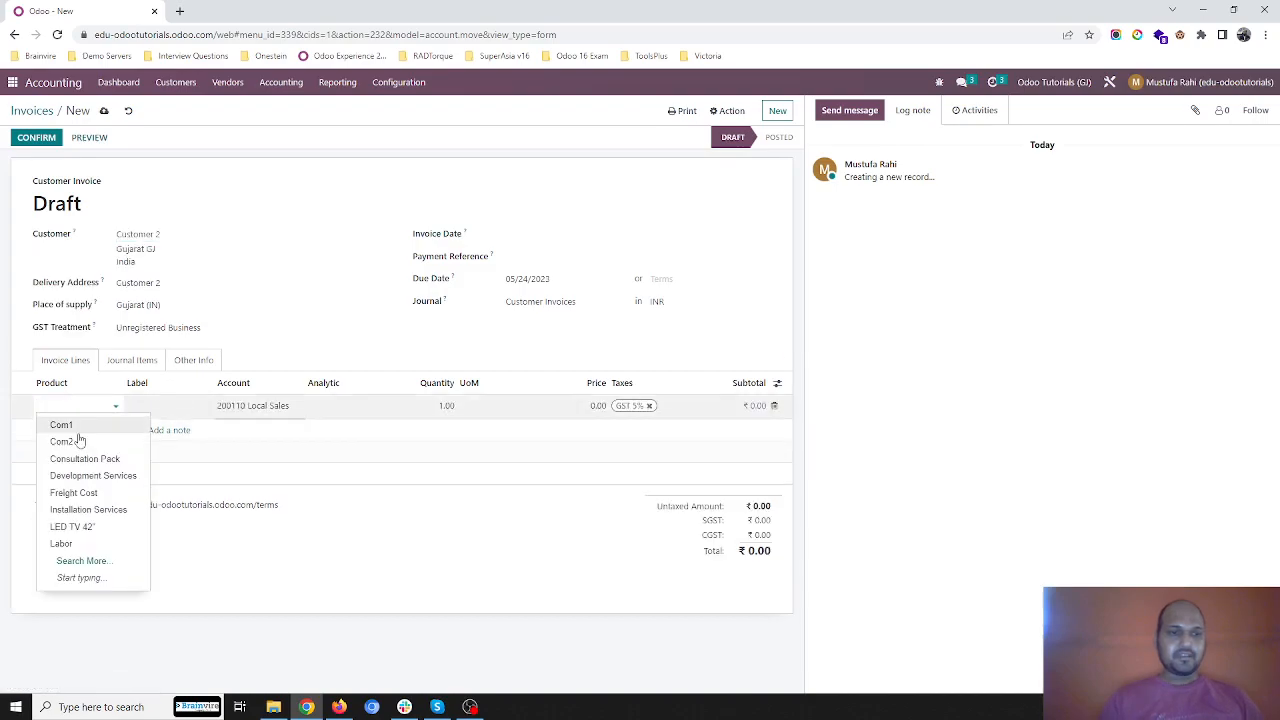
pyautogui.click(56, 442)
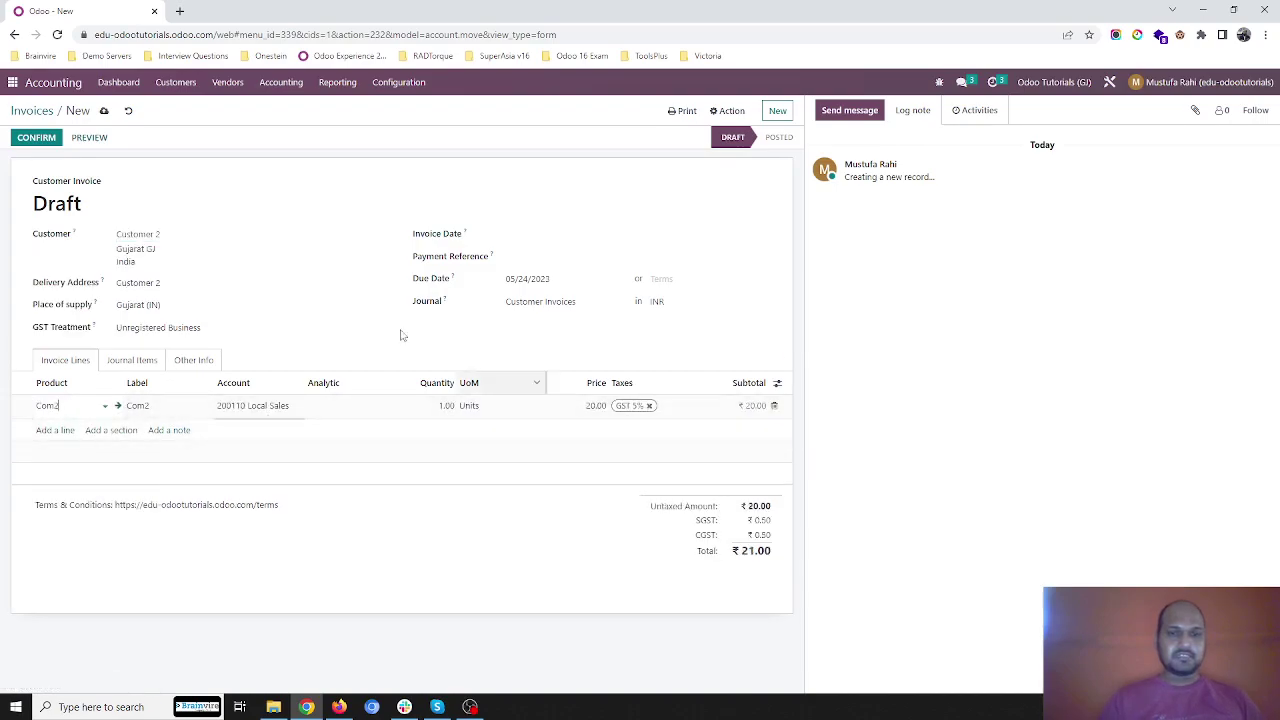
pyautogui.click(594, 406)
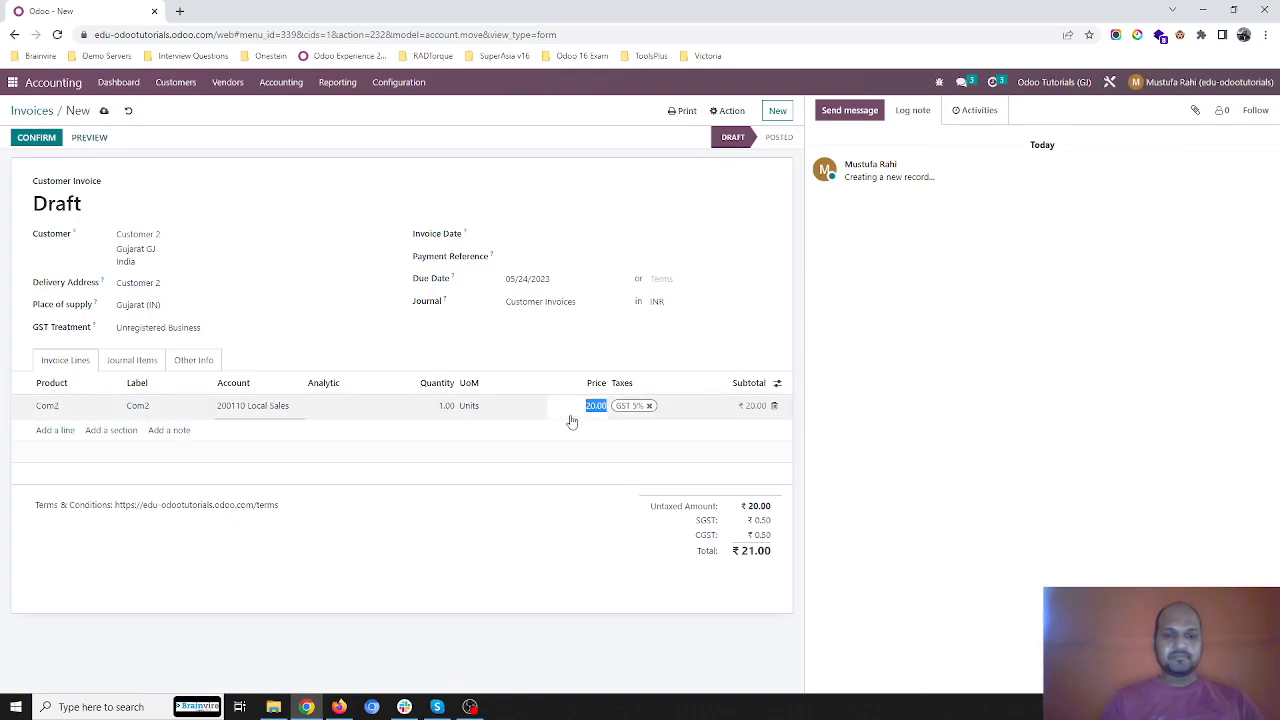
pyautogui.write('200.00')
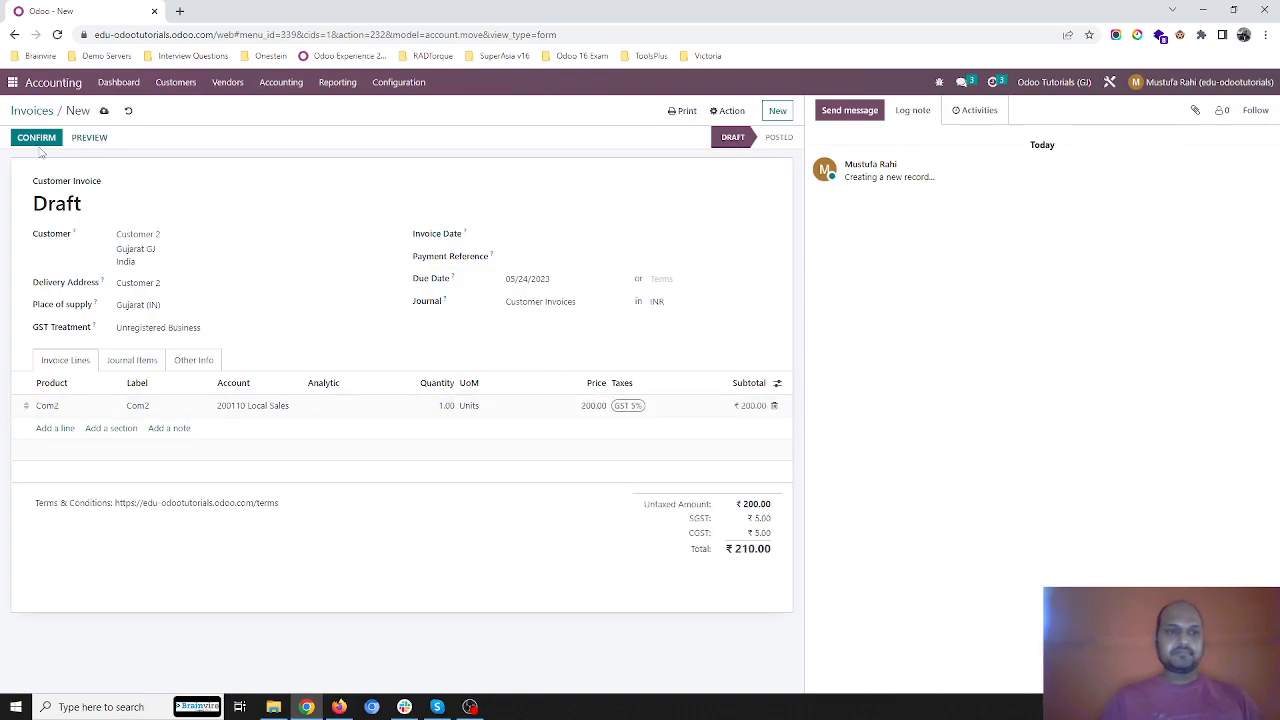
pyautogui.click(36, 138)
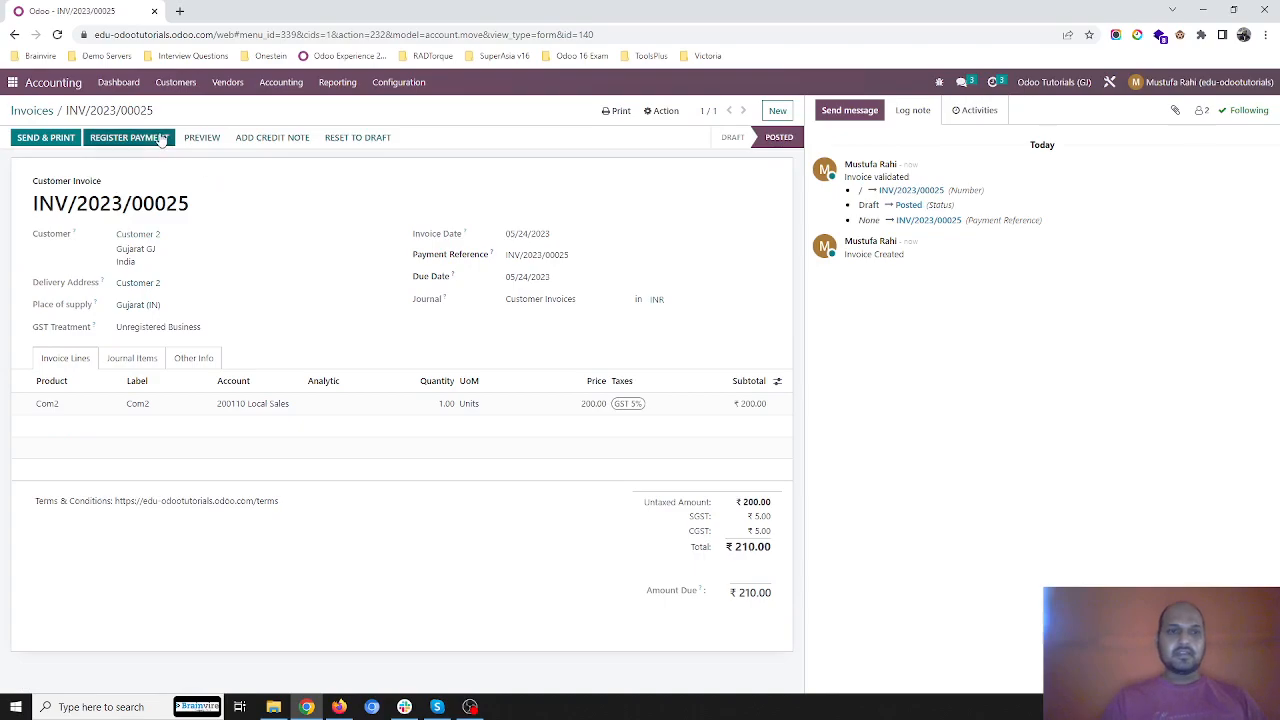
# Register the invoice's payment through the Cash journal.
pyautogui.click(128, 136)
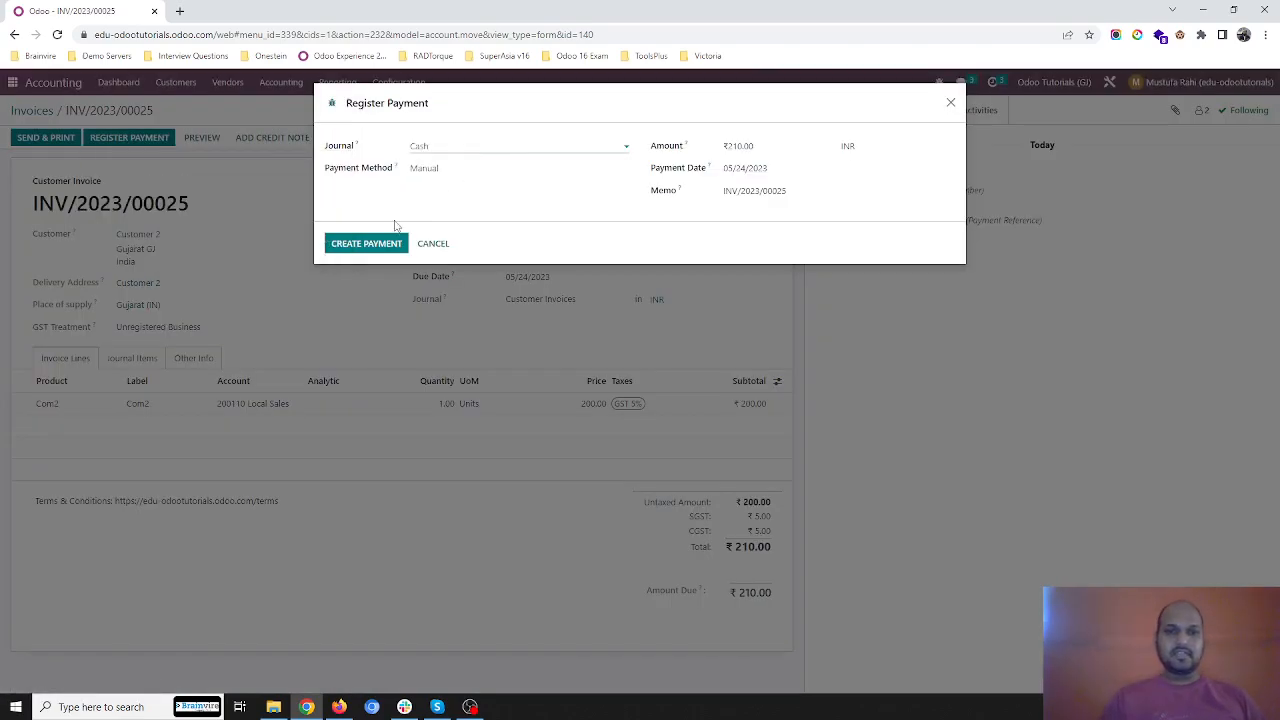
pyautogui.click(366, 244)
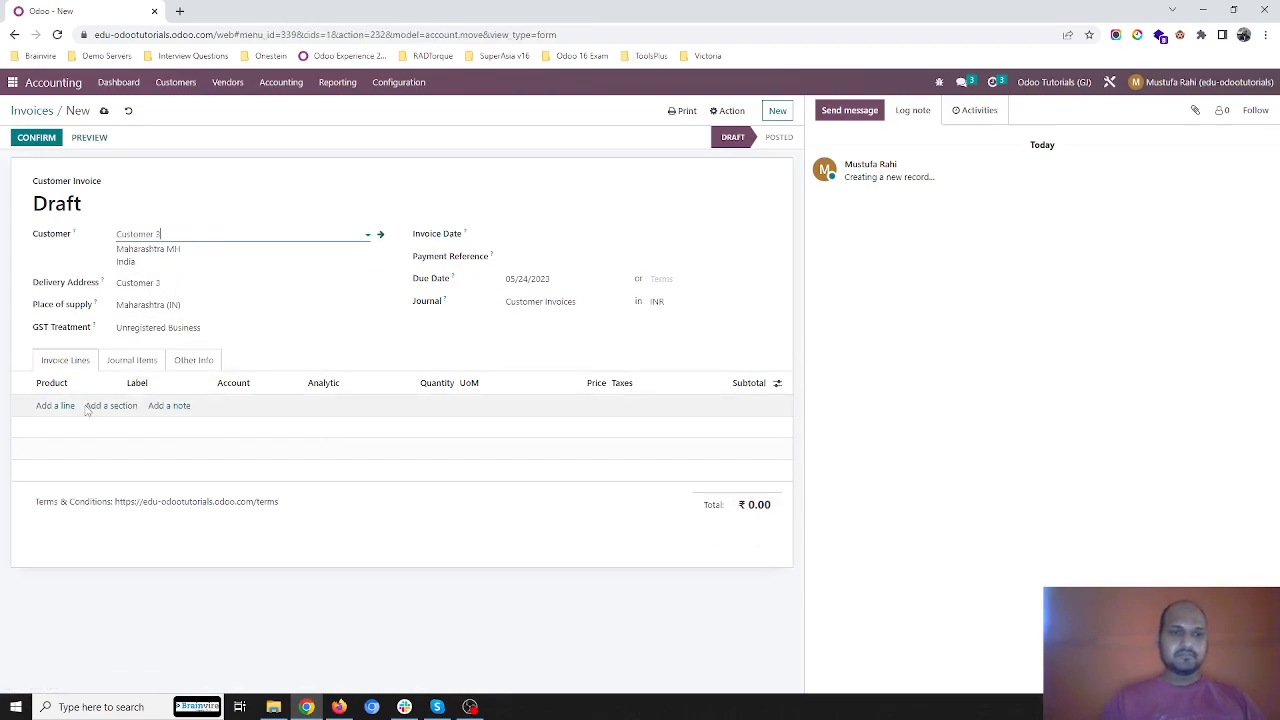
# Add a Freight Cost line to the Customer 3 invoice and post it at ₹525.
pyautogui.click(56, 406)
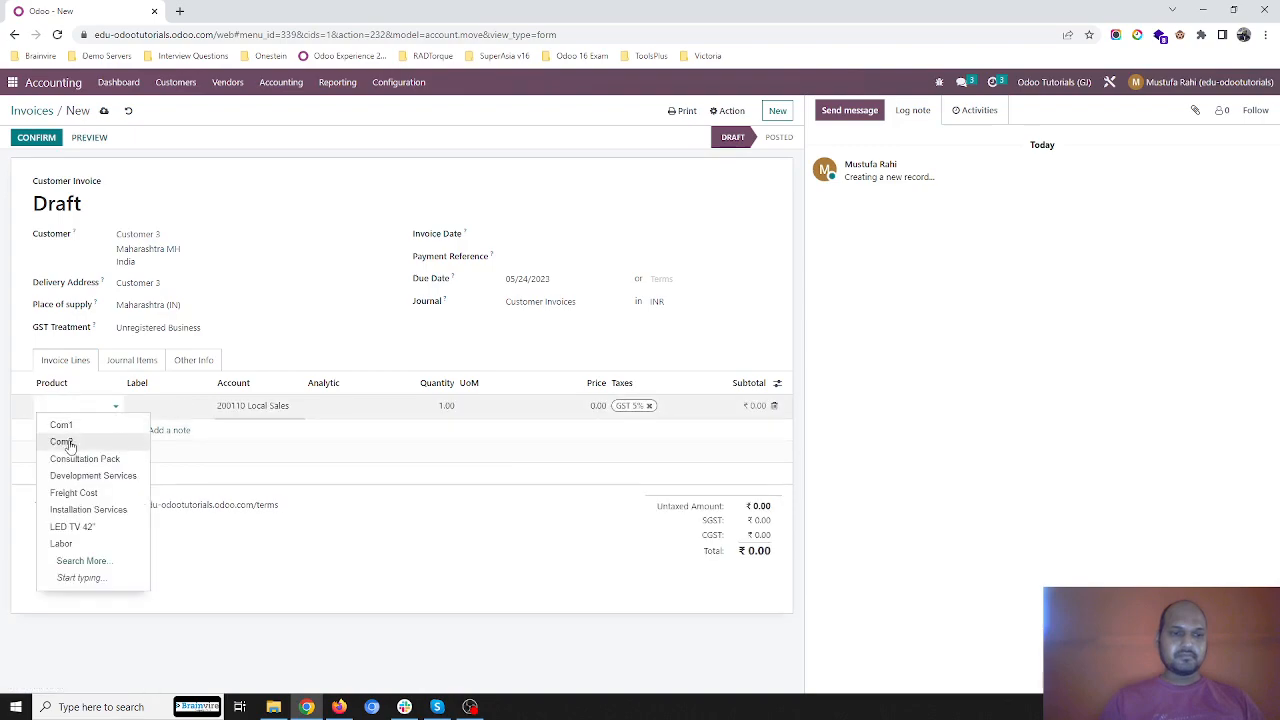
pyautogui.click(74, 492)
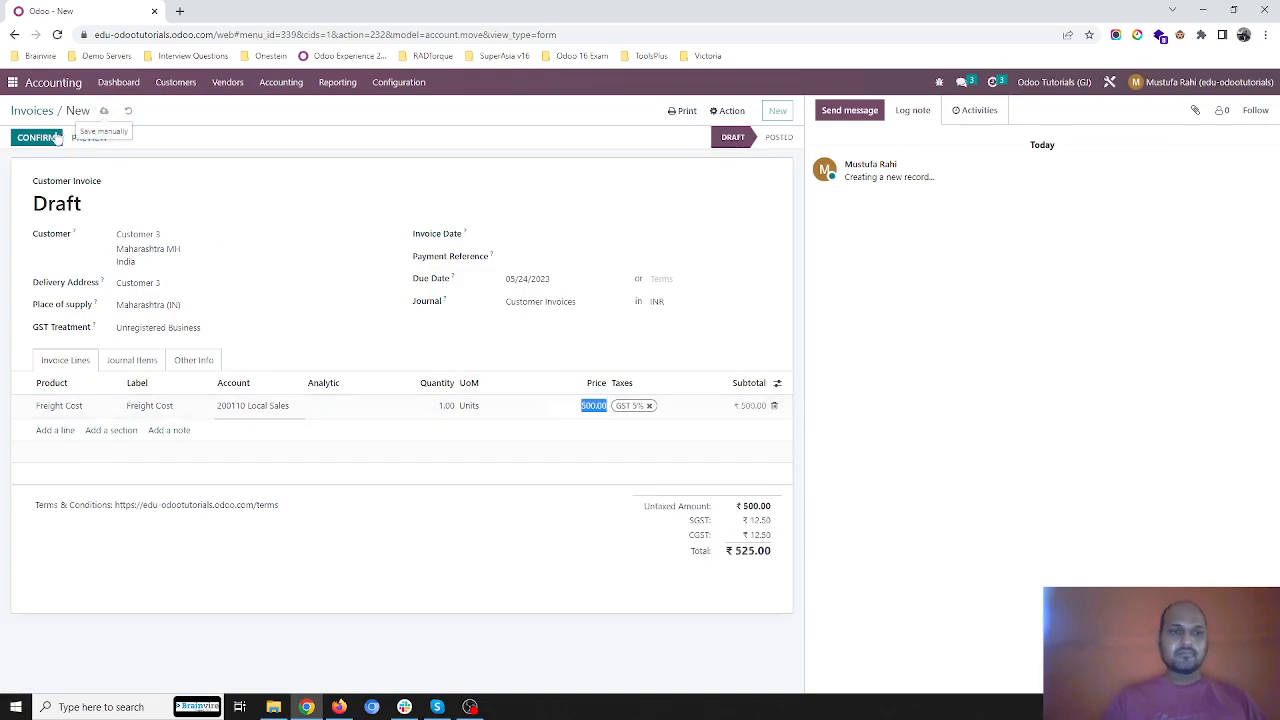
pyautogui.click(34, 140)
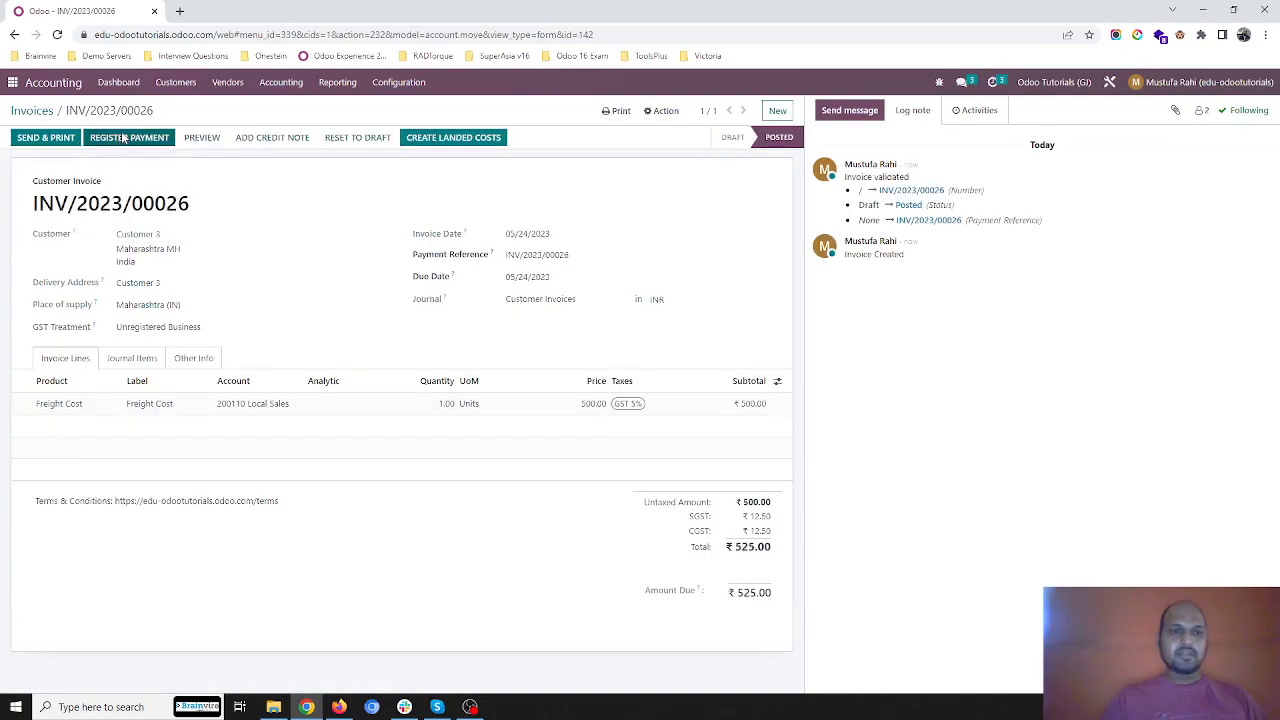
# Register the invoice's payment from the Cash journal.
pyautogui.click(128, 136)
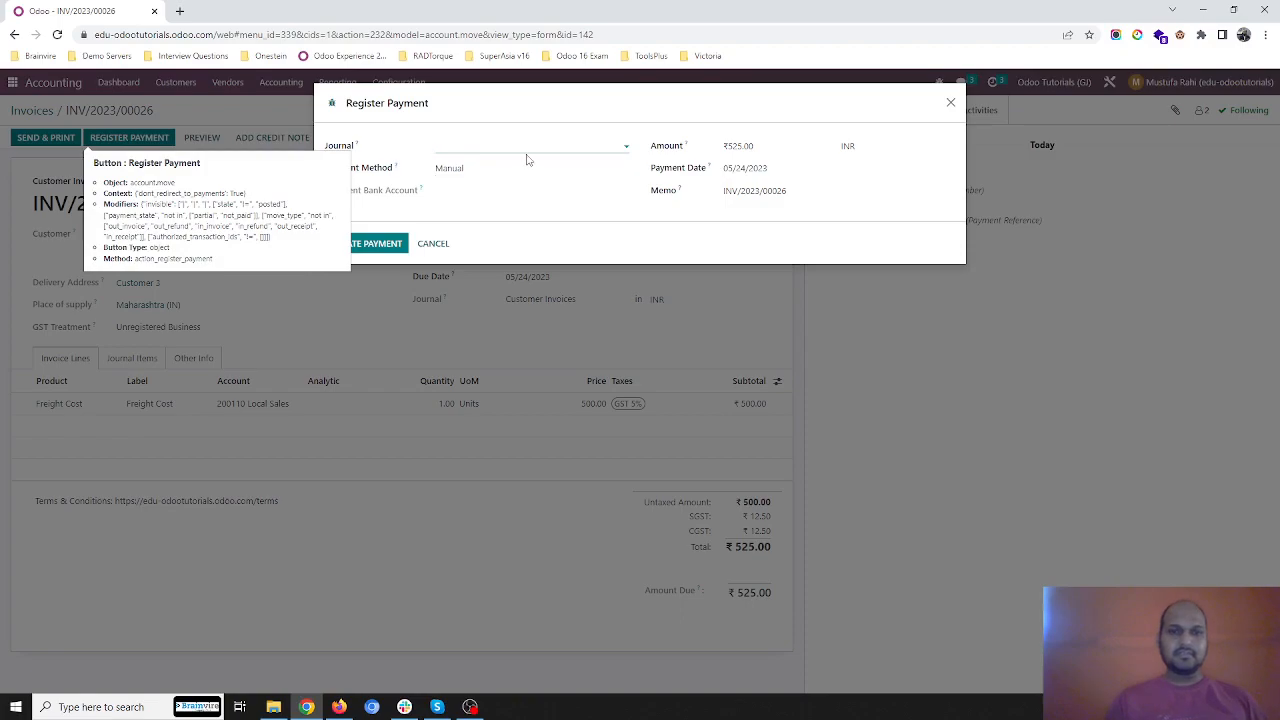
pyautogui.click(516, 146)
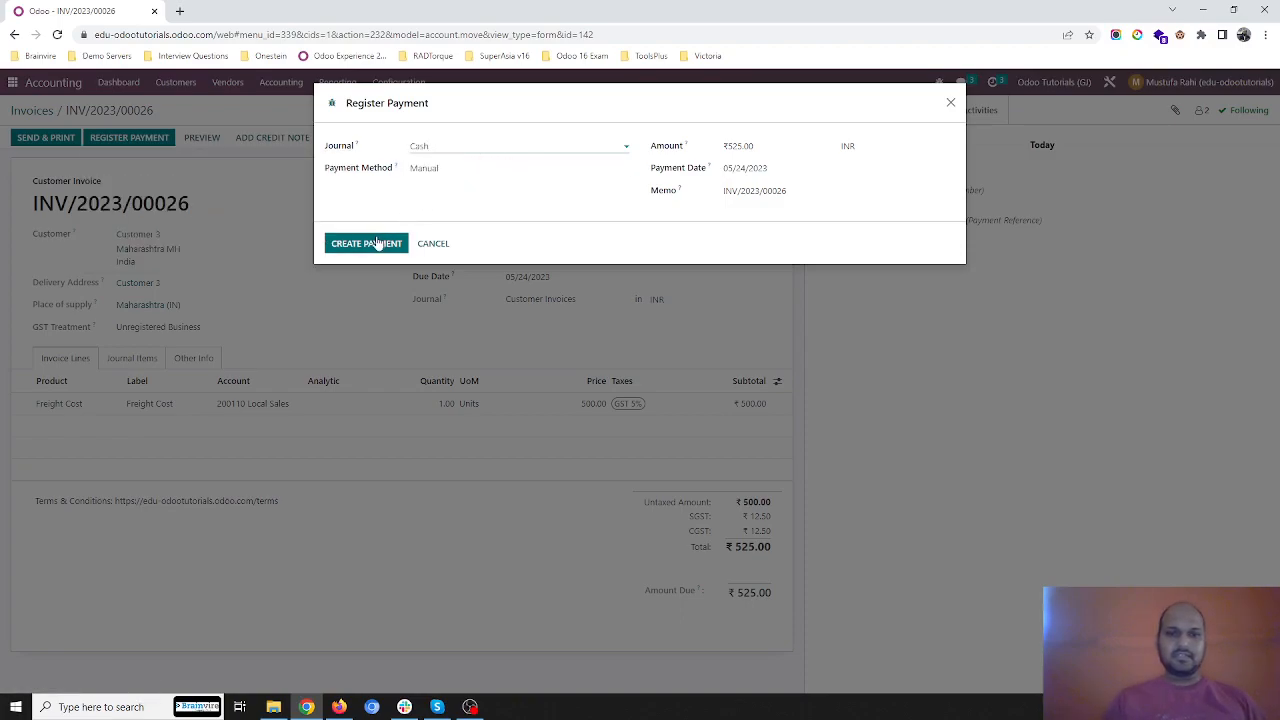
pyautogui.click(366, 244)
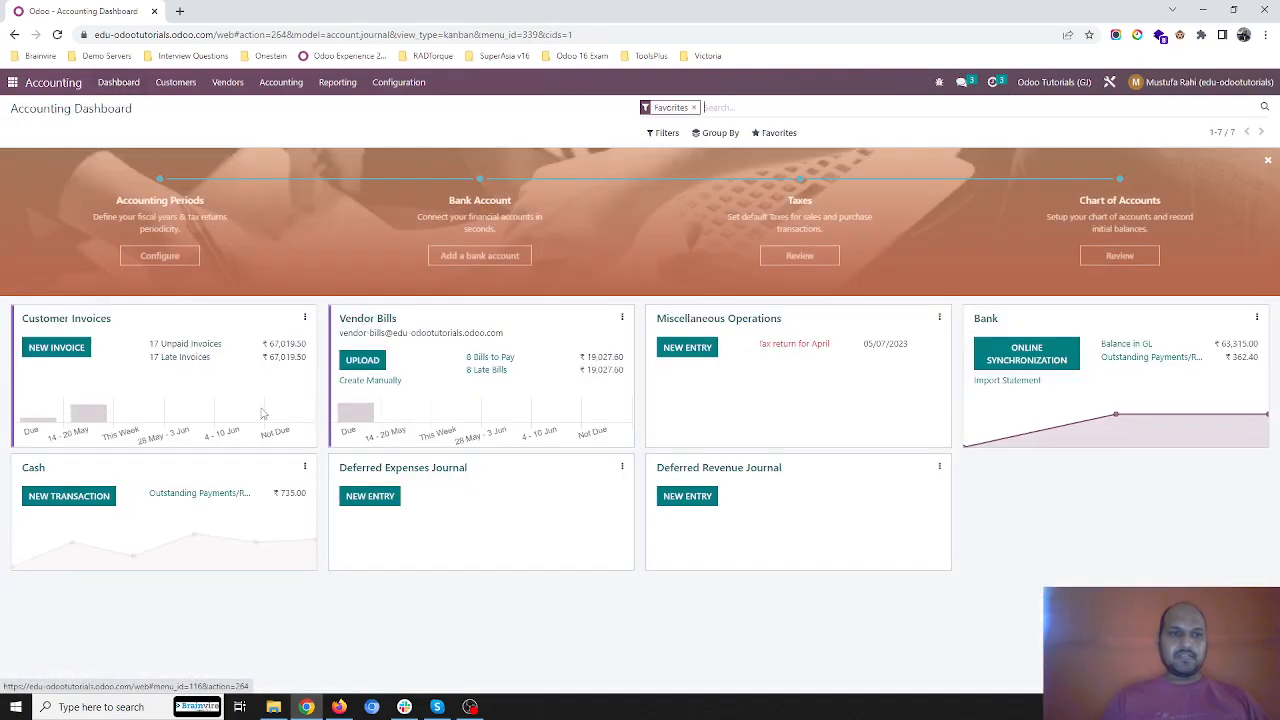
pyautogui.moveTo(210, 504)
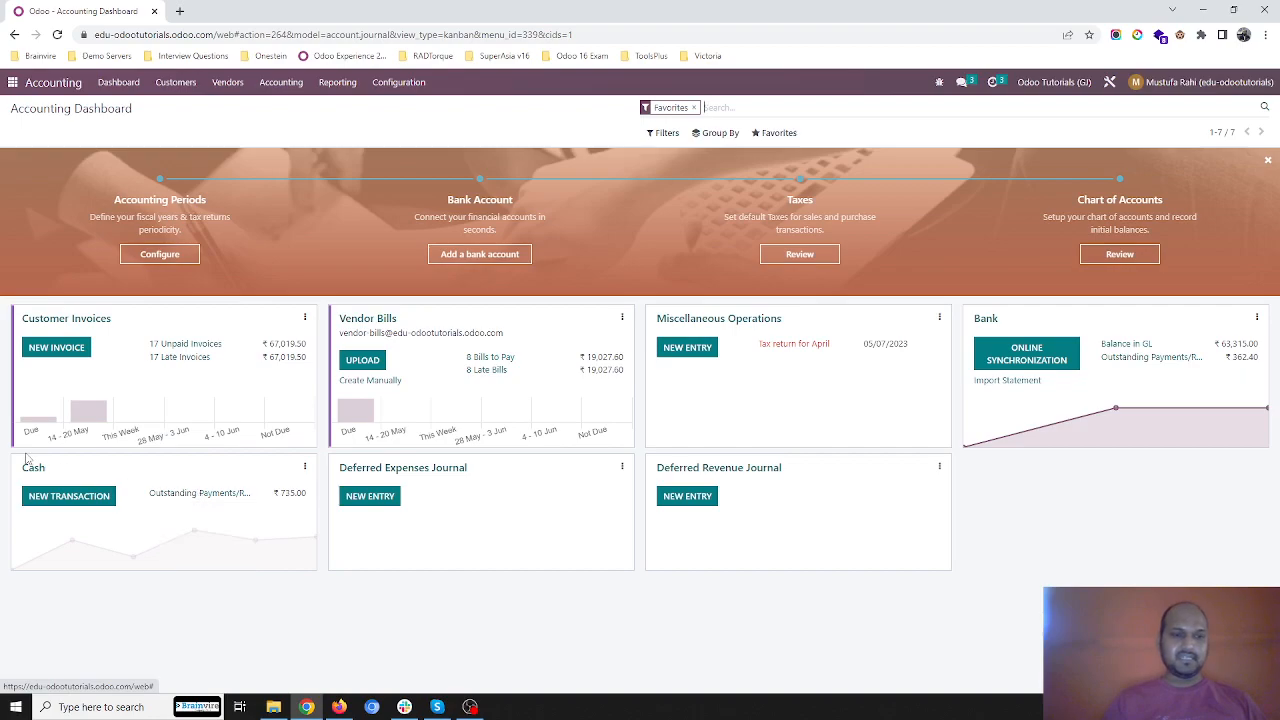
pyautogui.moveTo(932, 304)
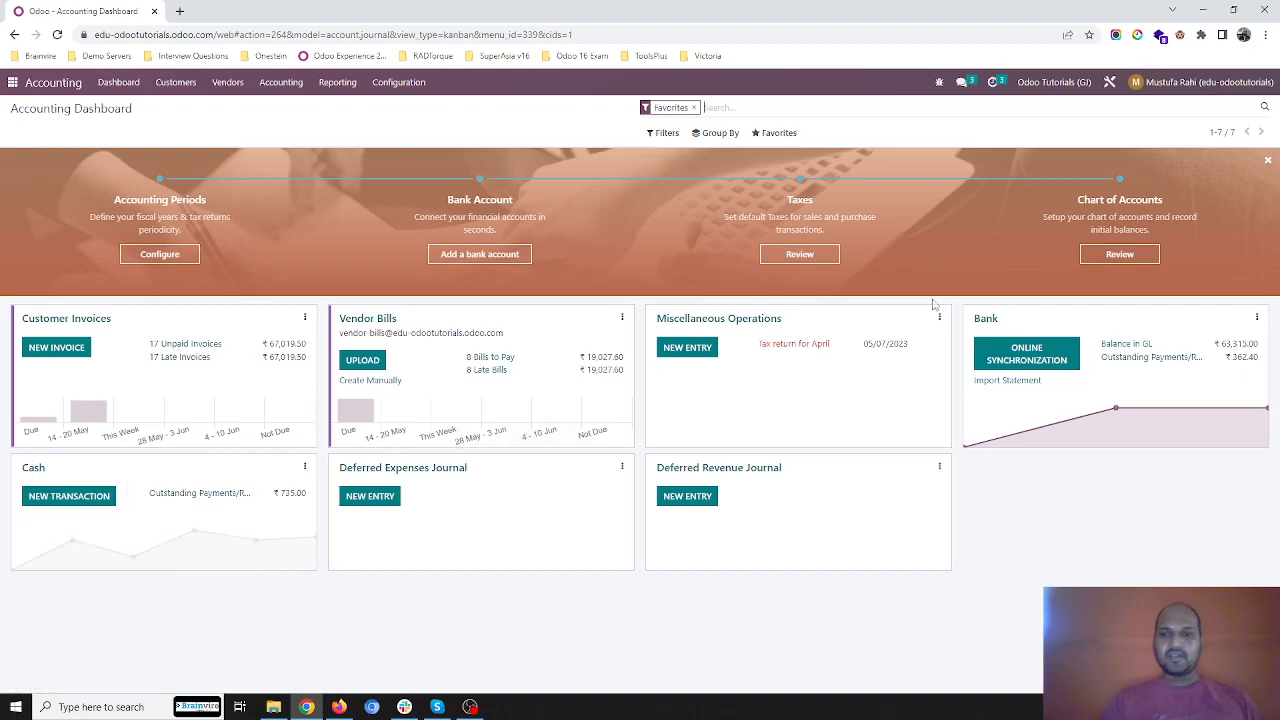
# Bring up the vendor bills list from the Vendors menu.
pyautogui.click(228, 82)
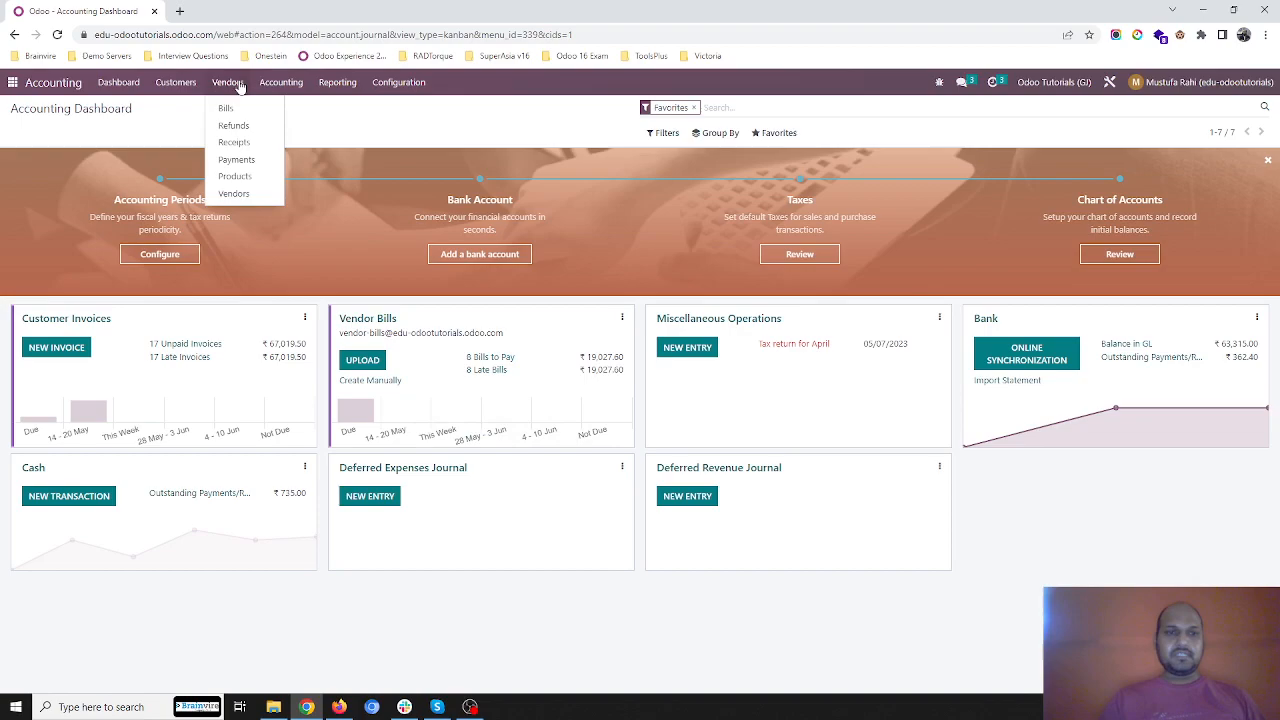
pyautogui.click(226, 108)
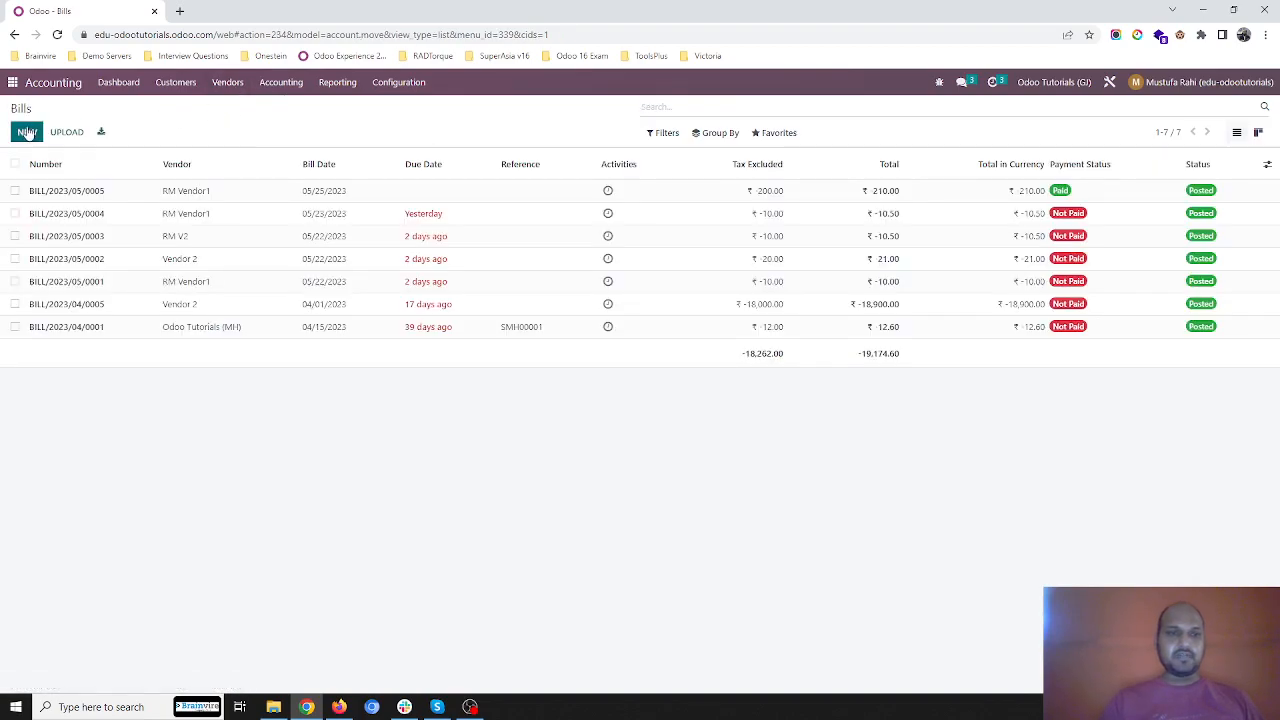
# Create and post a vendor bill for Vendor 2 with one Labor line totalling ₹105.
pyautogui.click(28, 128)
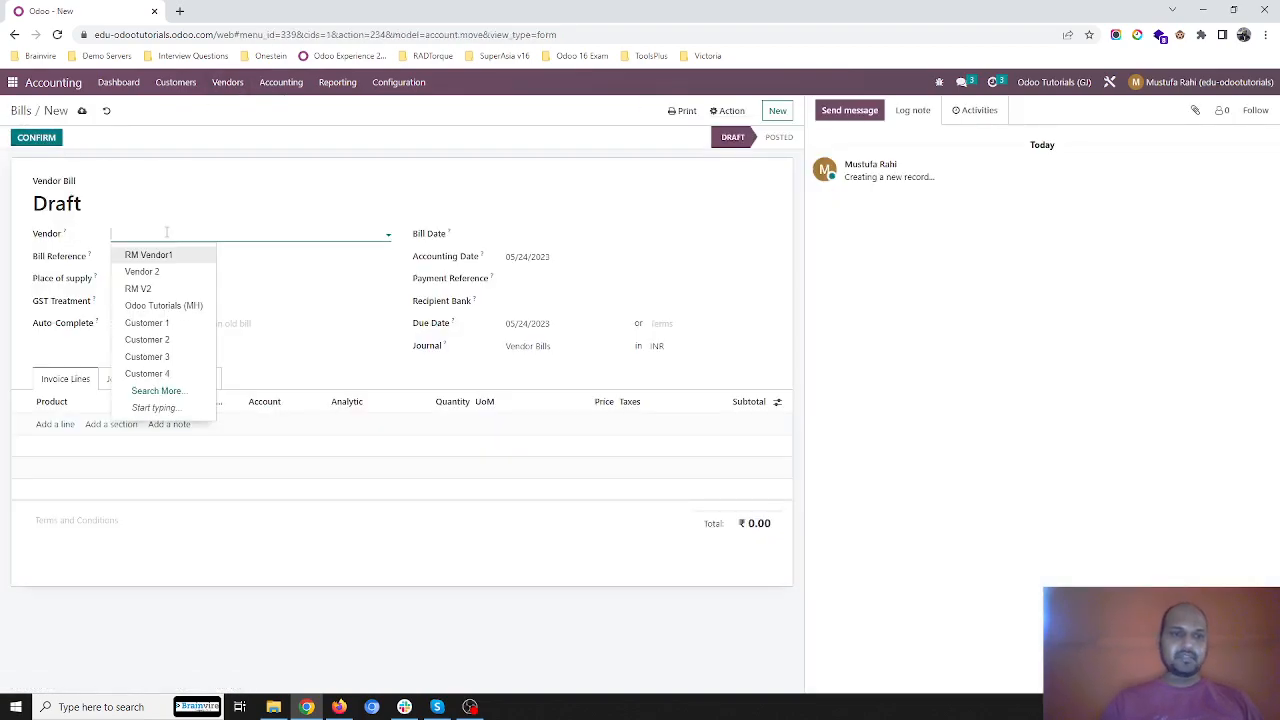
pyautogui.click(140, 272)
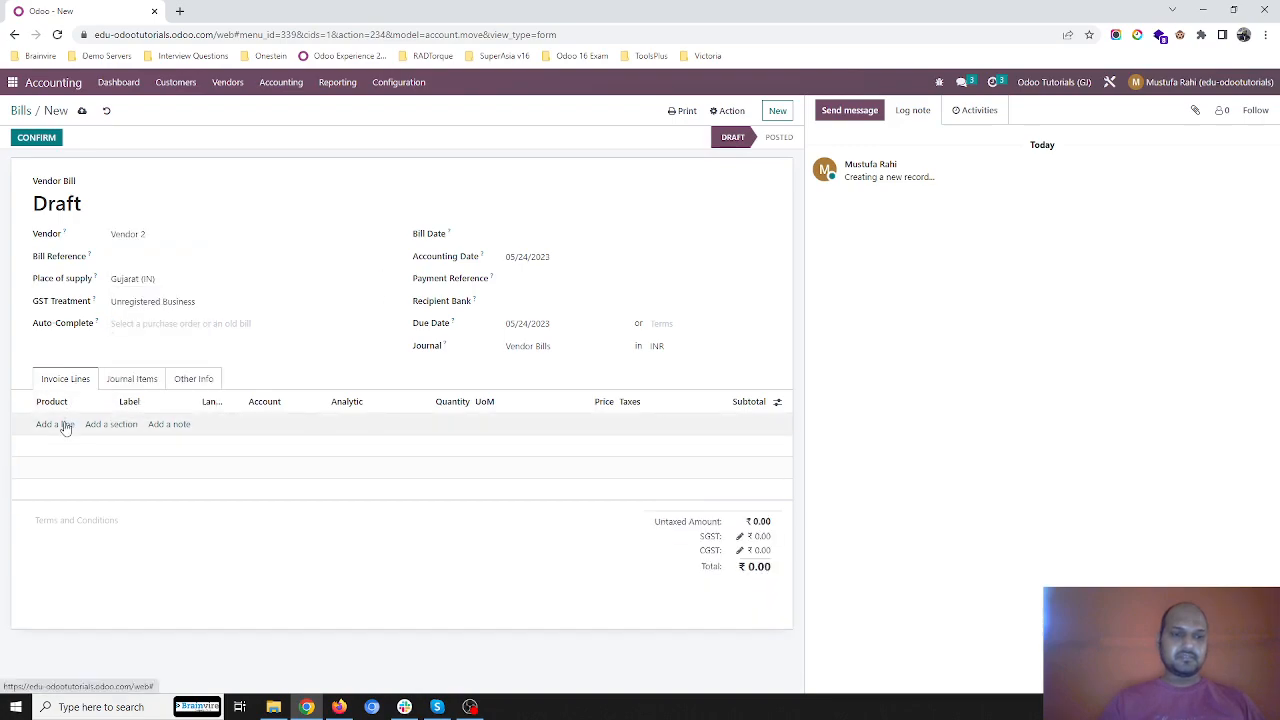
pyautogui.click(52, 424)
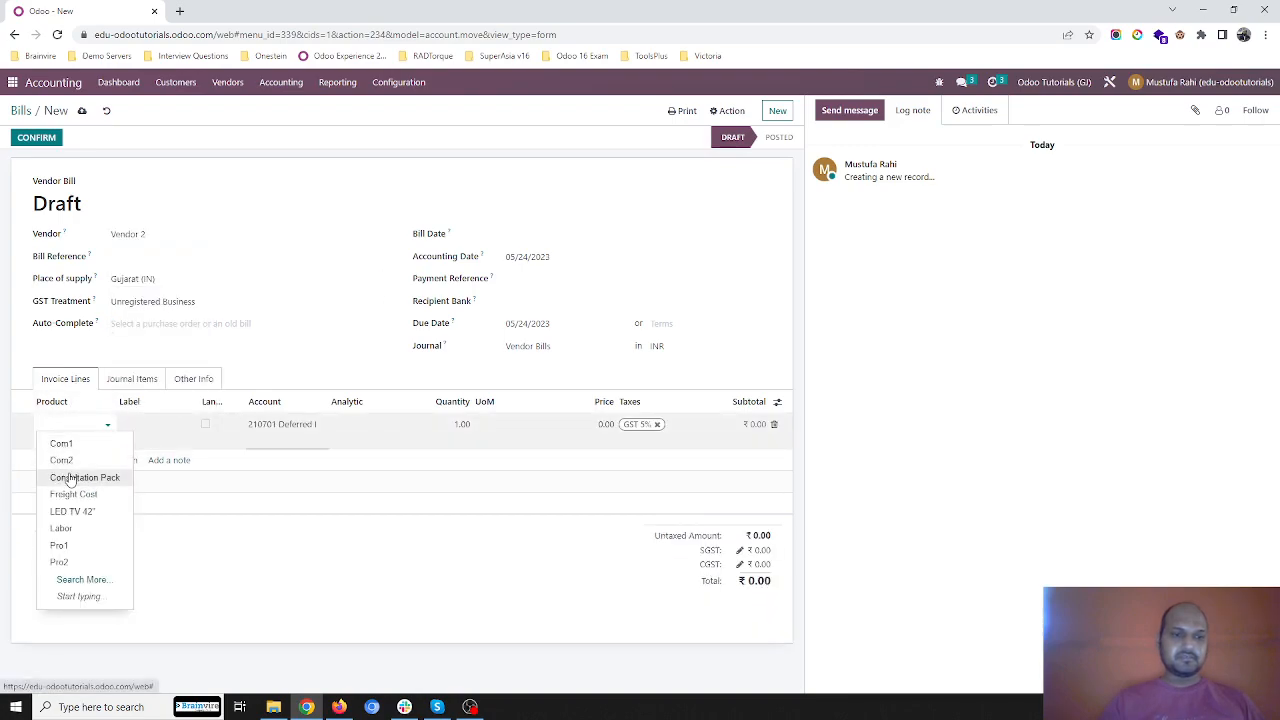
pyautogui.moveTo(72, 496)
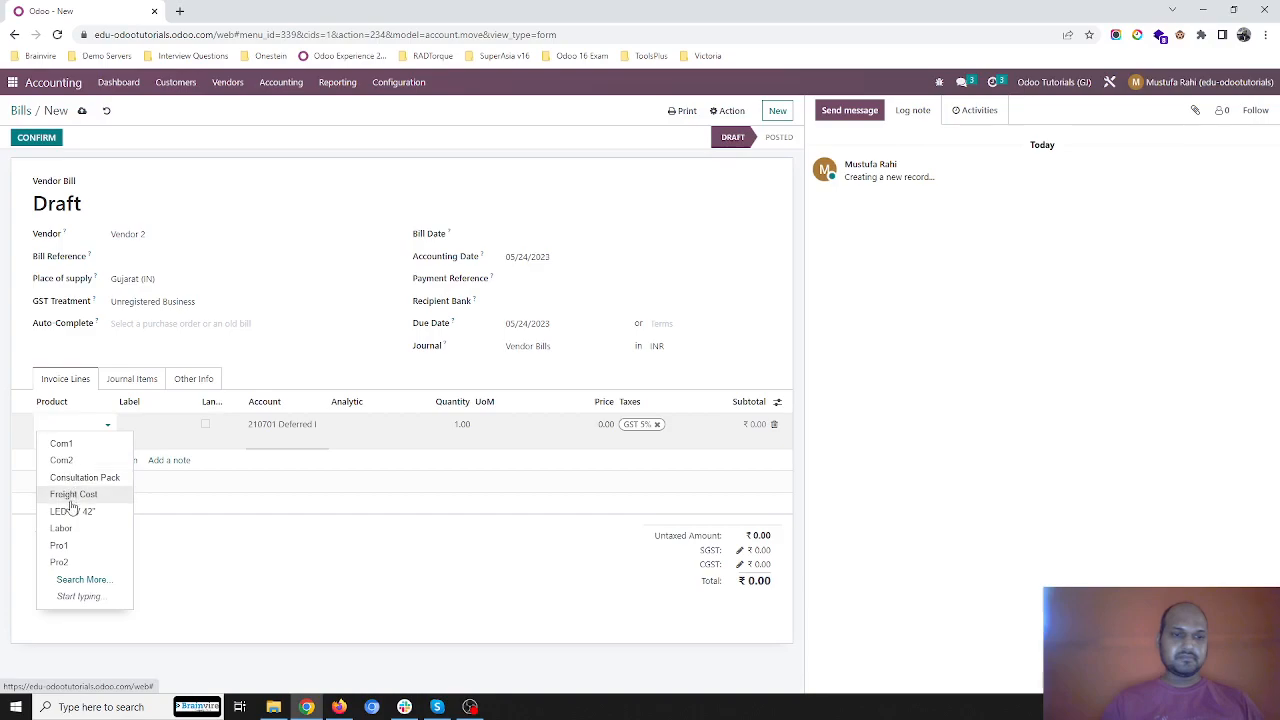
pyautogui.click(60, 528)
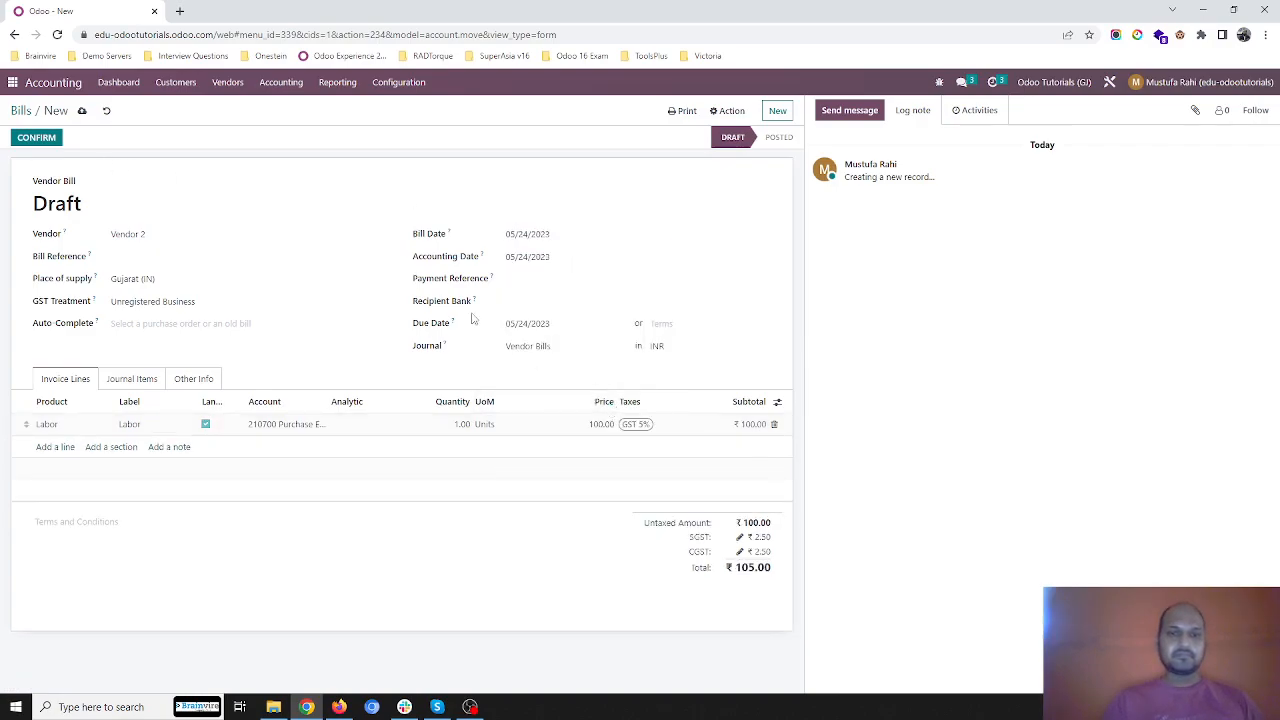
pyautogui.click(36, 138)
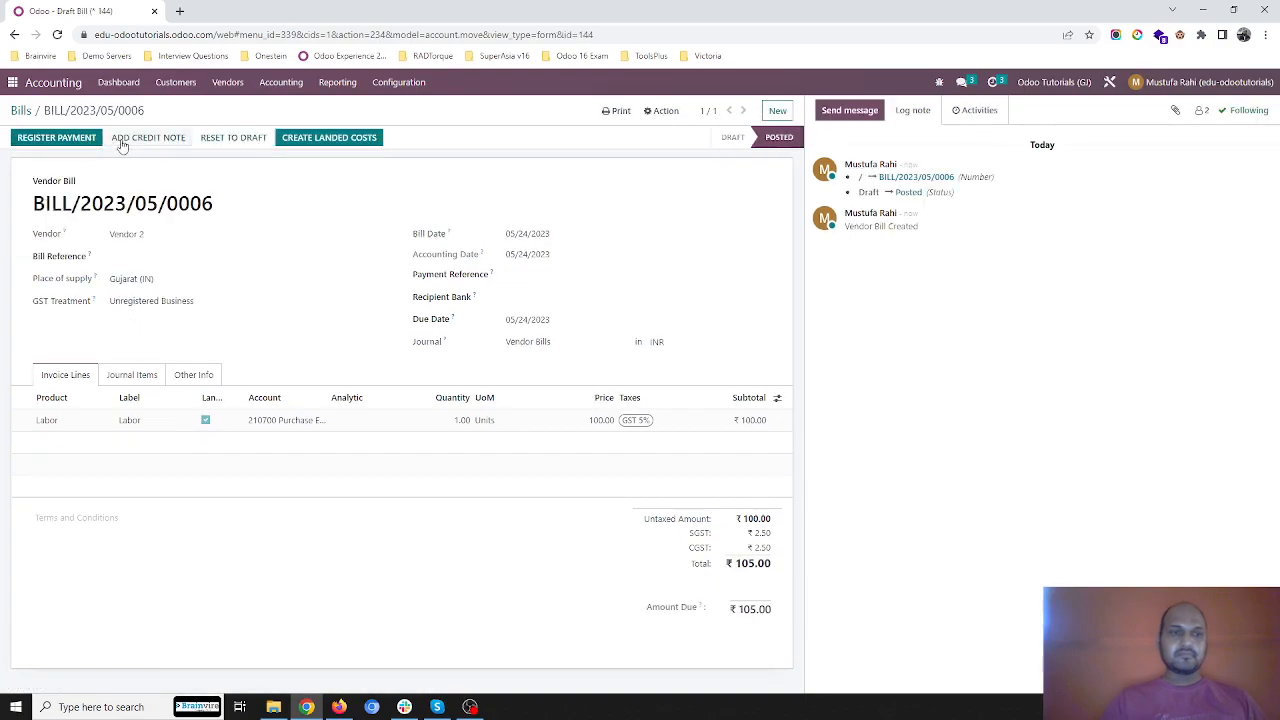
# Pay the ₹105 vendor bill in full from the Cash journal.
pyautogui.click(56, 136)
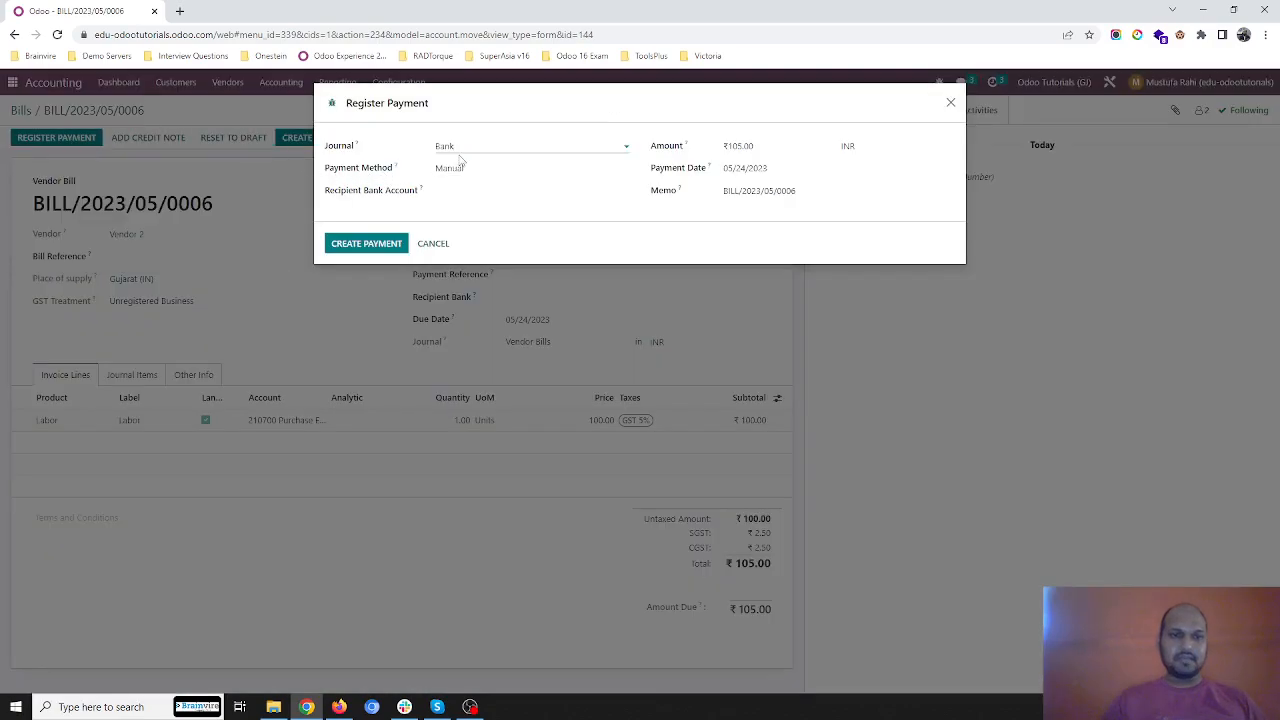
pyautogui.click(530, 144)
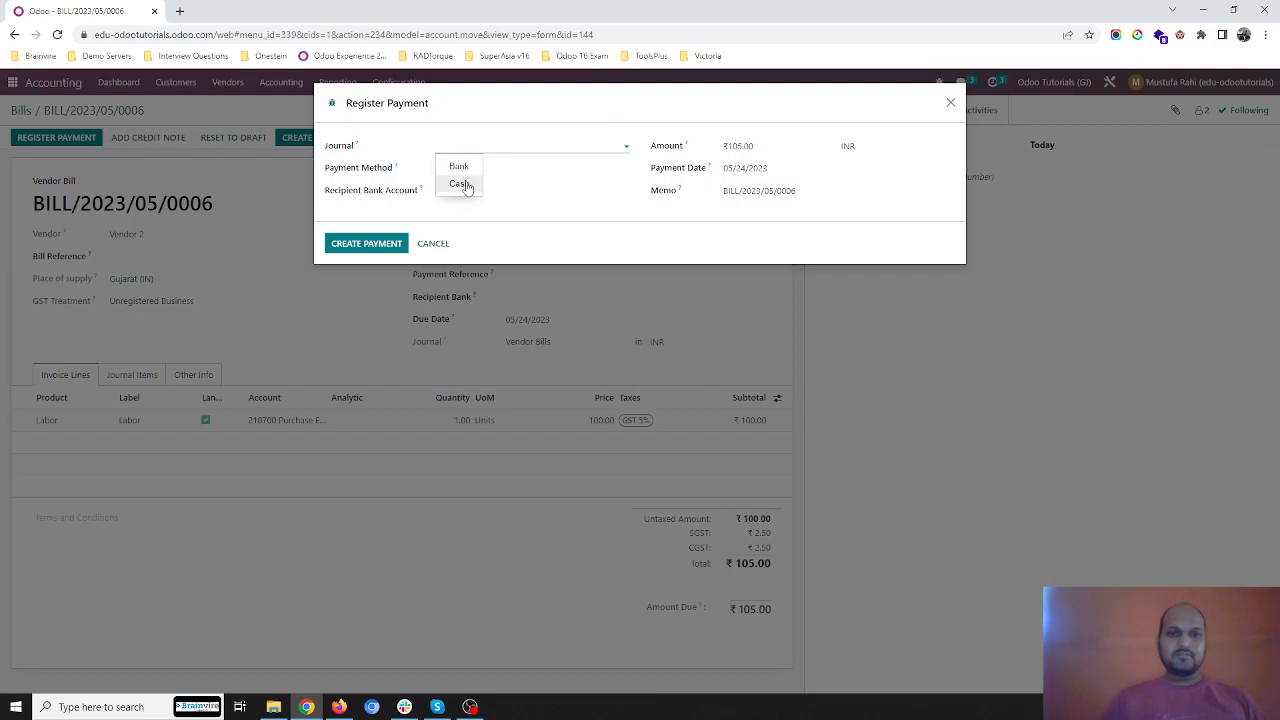
pyautogui.click(456, 184)
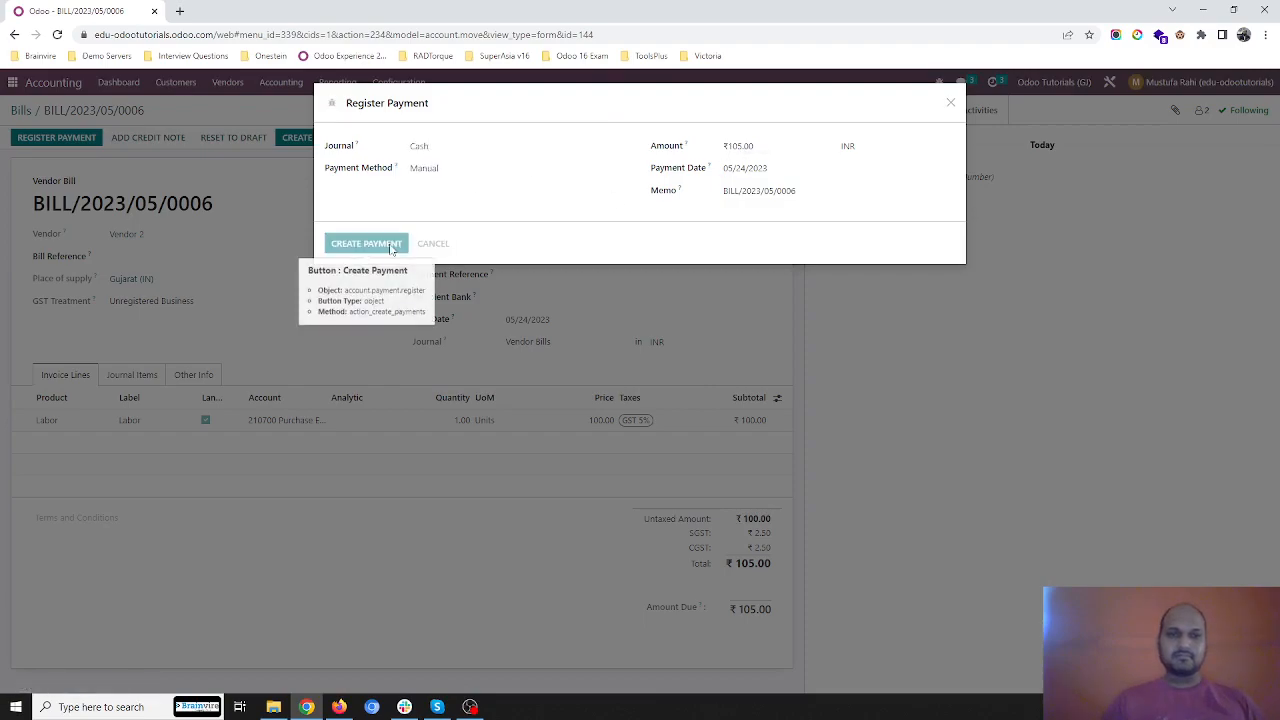
pyautogui.click(364, 244)
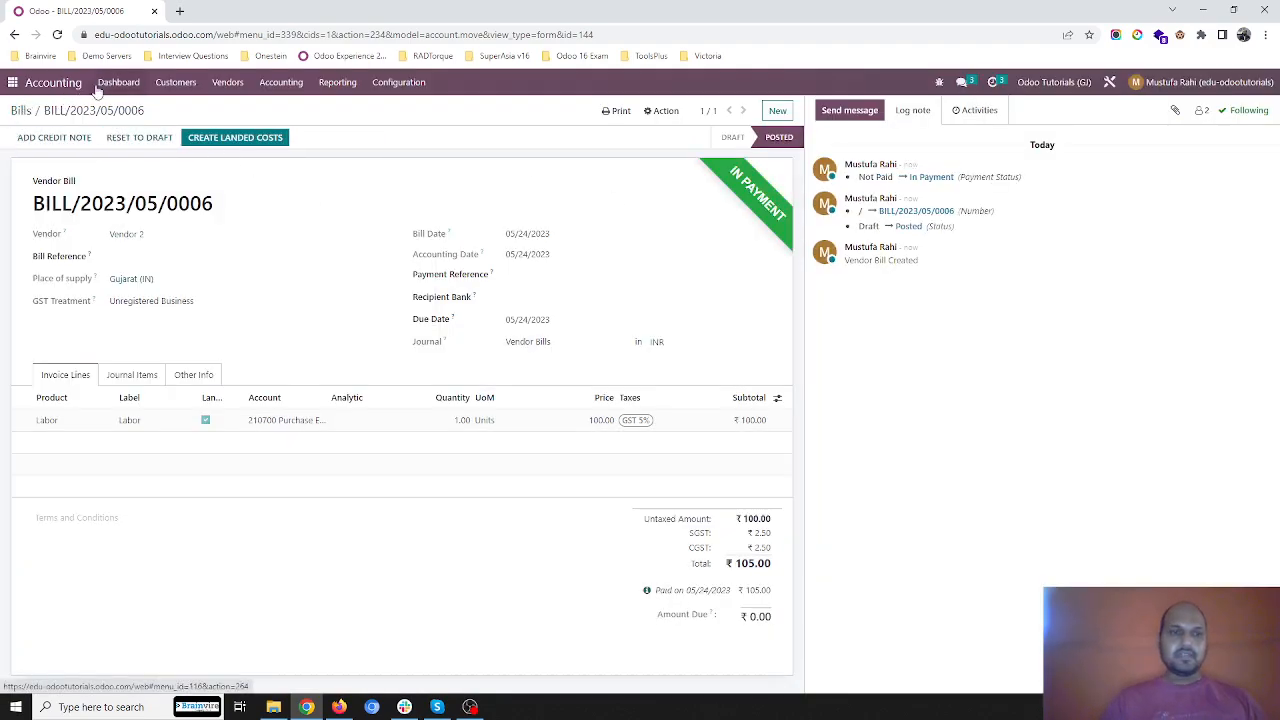
# Return to the Accounting Dashboard to review the Cash journal card.
pyautogui.click(118, 82)
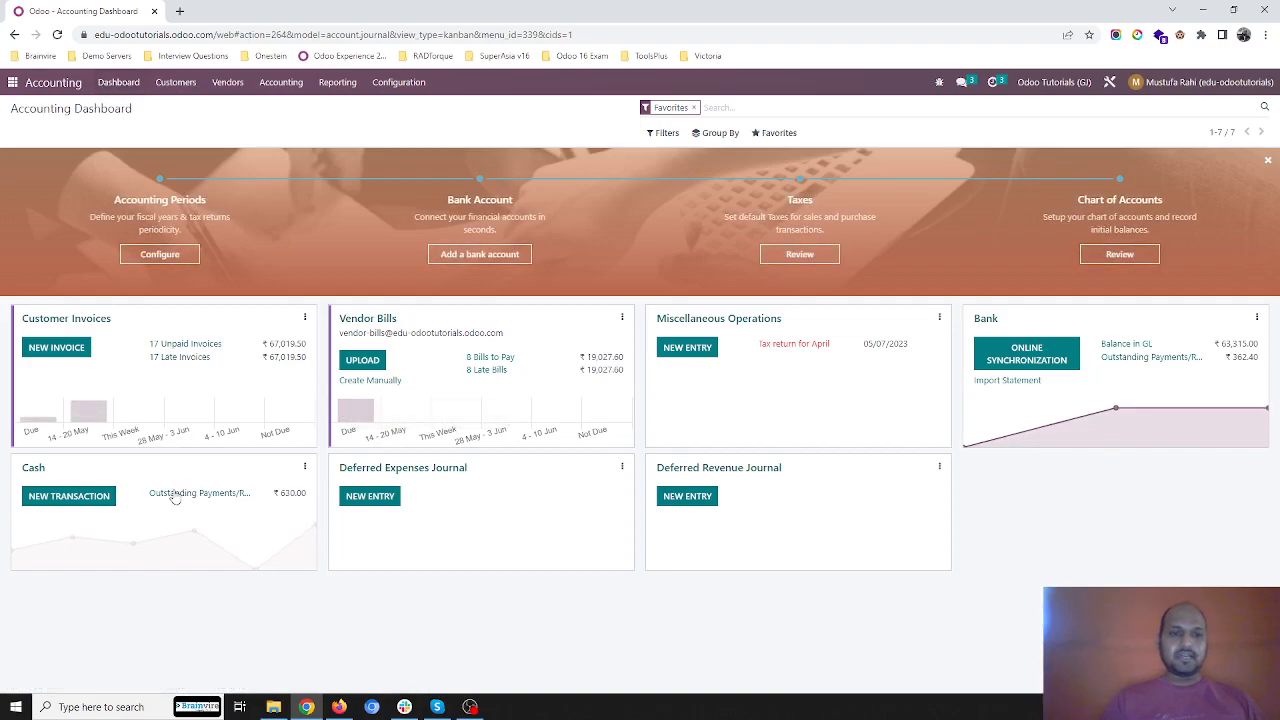
pyautogui.moveTo(240, 496)
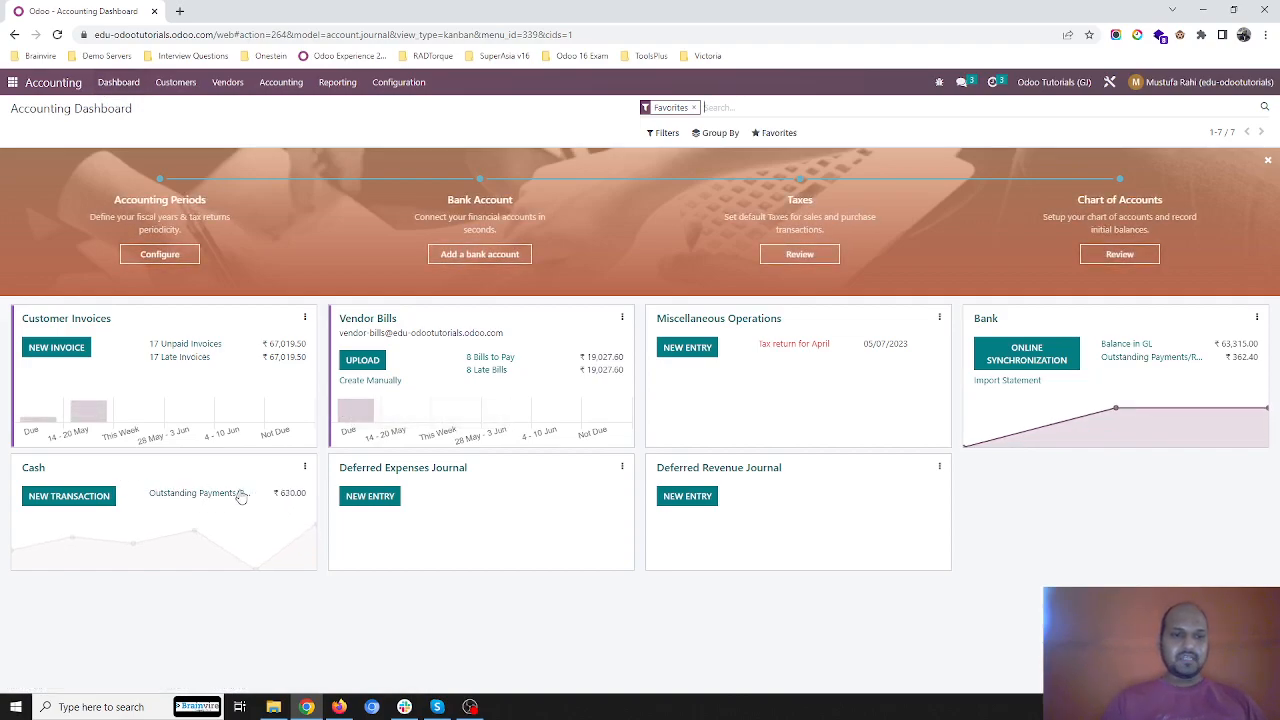
pyautogui.moveTo(1146, 330)
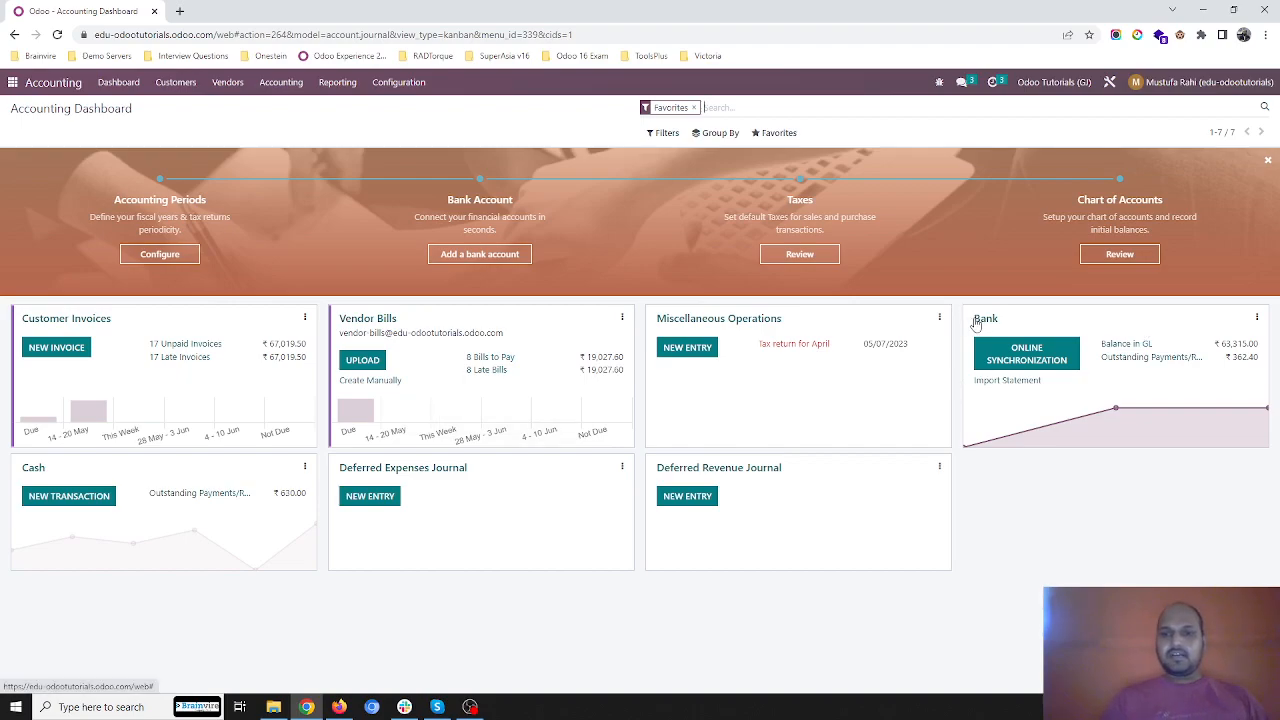
# Add a ₹630 transaction labelled Cash Deposit in the bank reconciliation and save it.
pyautogui.click(986, 318)
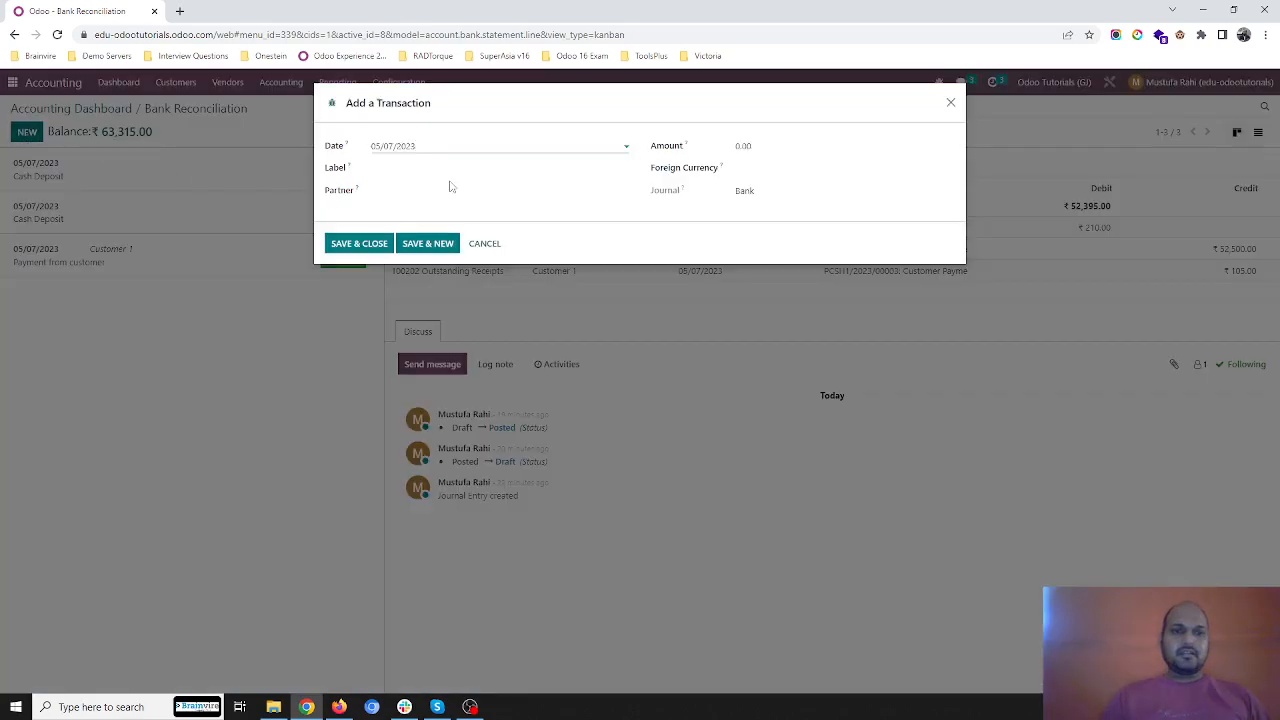
pyautogui.click(780, 146)
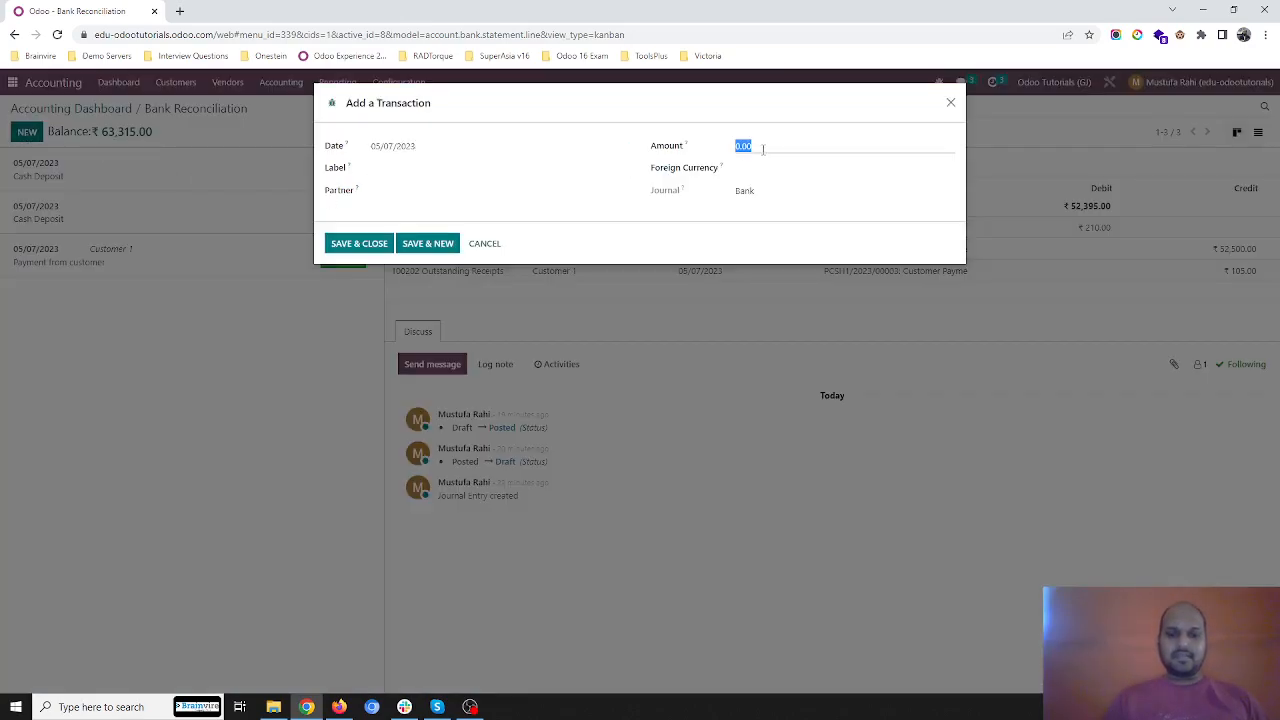
pyautogui.write('630')
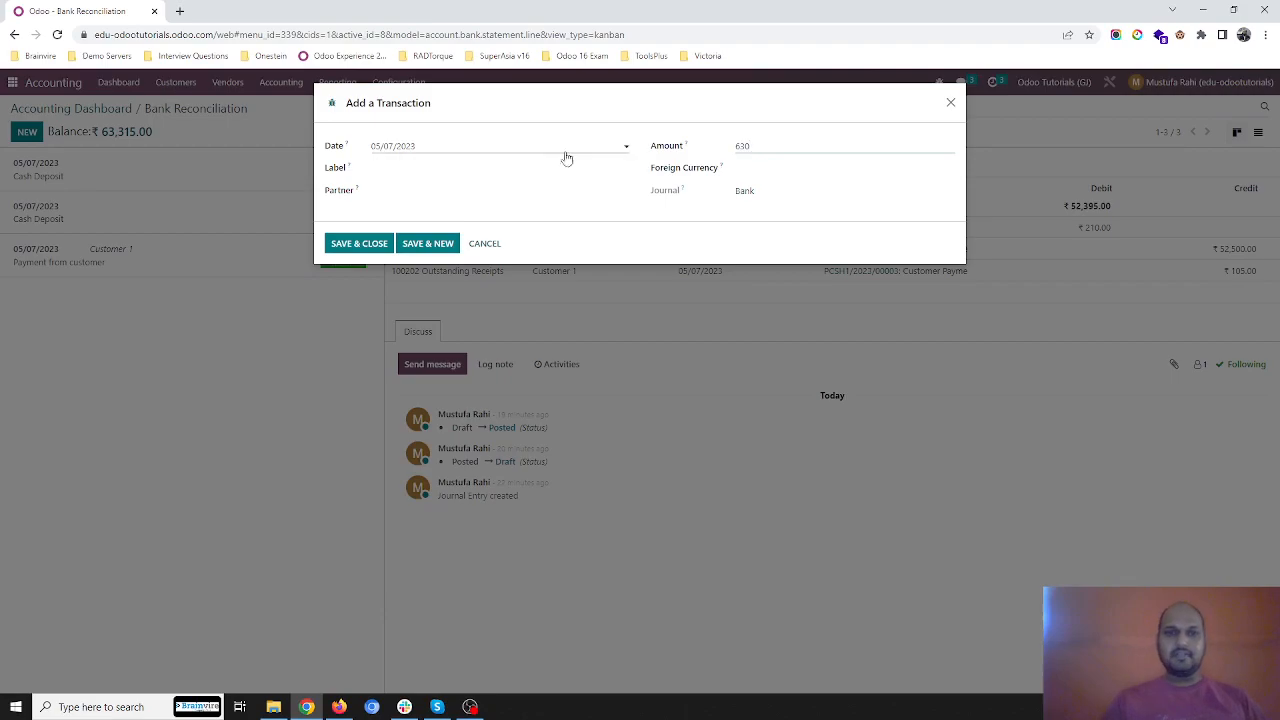
pyautogui.write('Cash')
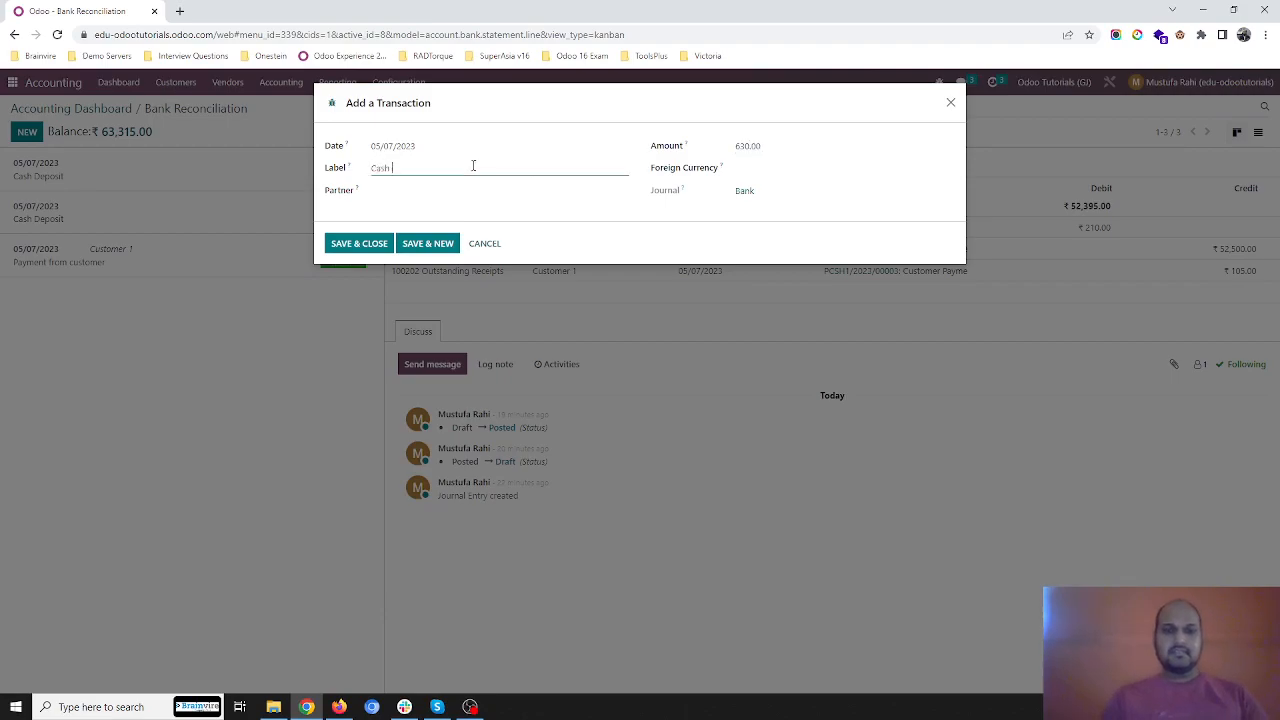
pyautogui.write('Deposit')
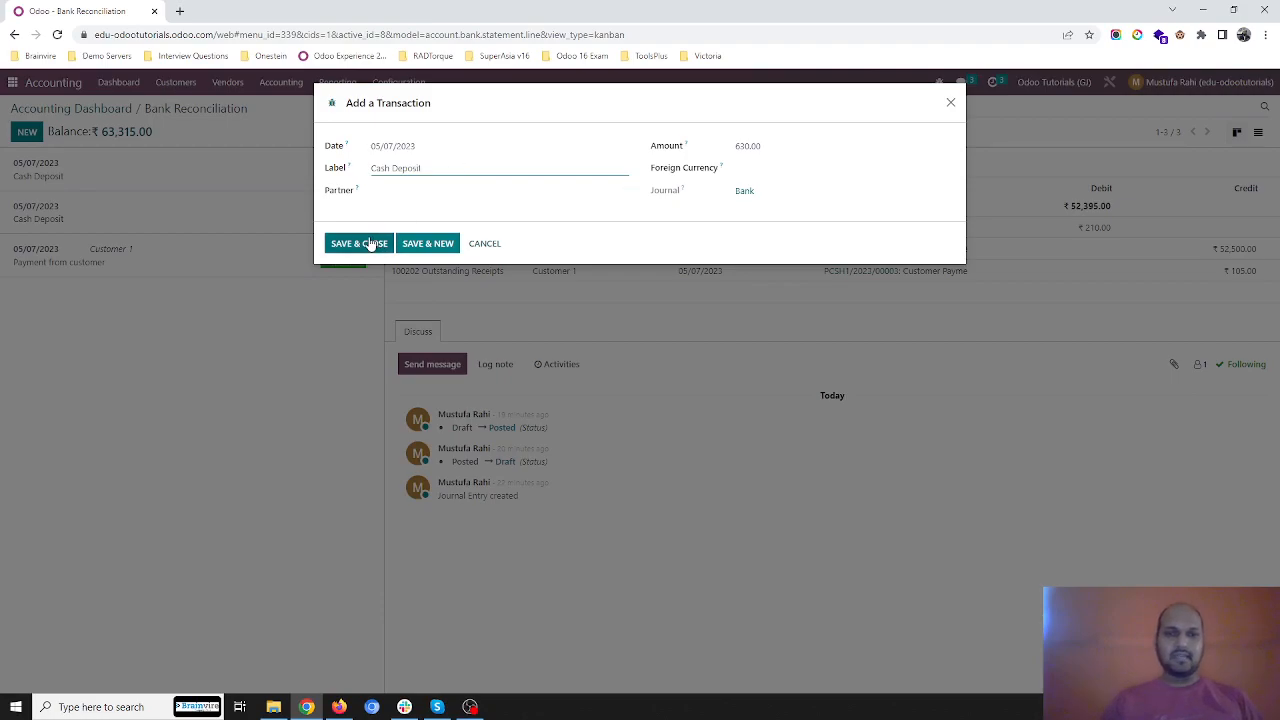
pyautogui.click(358, 244)
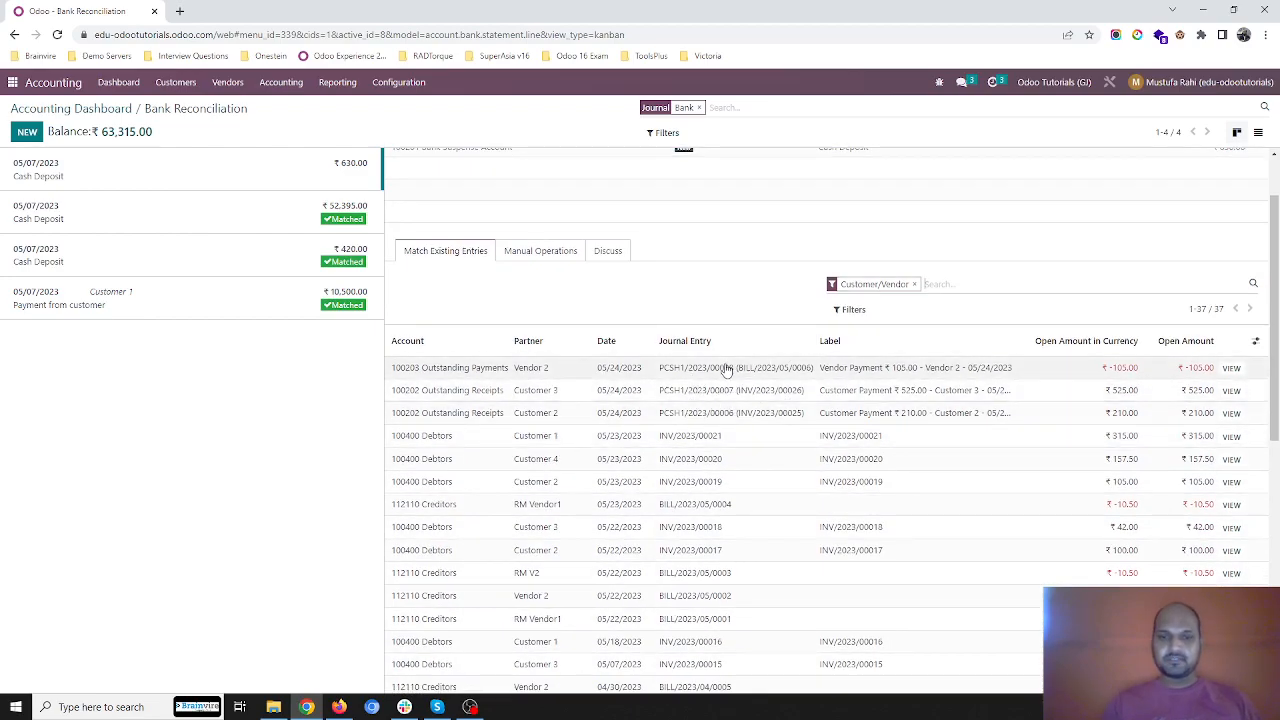
# Match the outstanding ₹210, ₹525 and ₹105 cash entries to the deposit and validate.
pyautogui.click(724, 412)
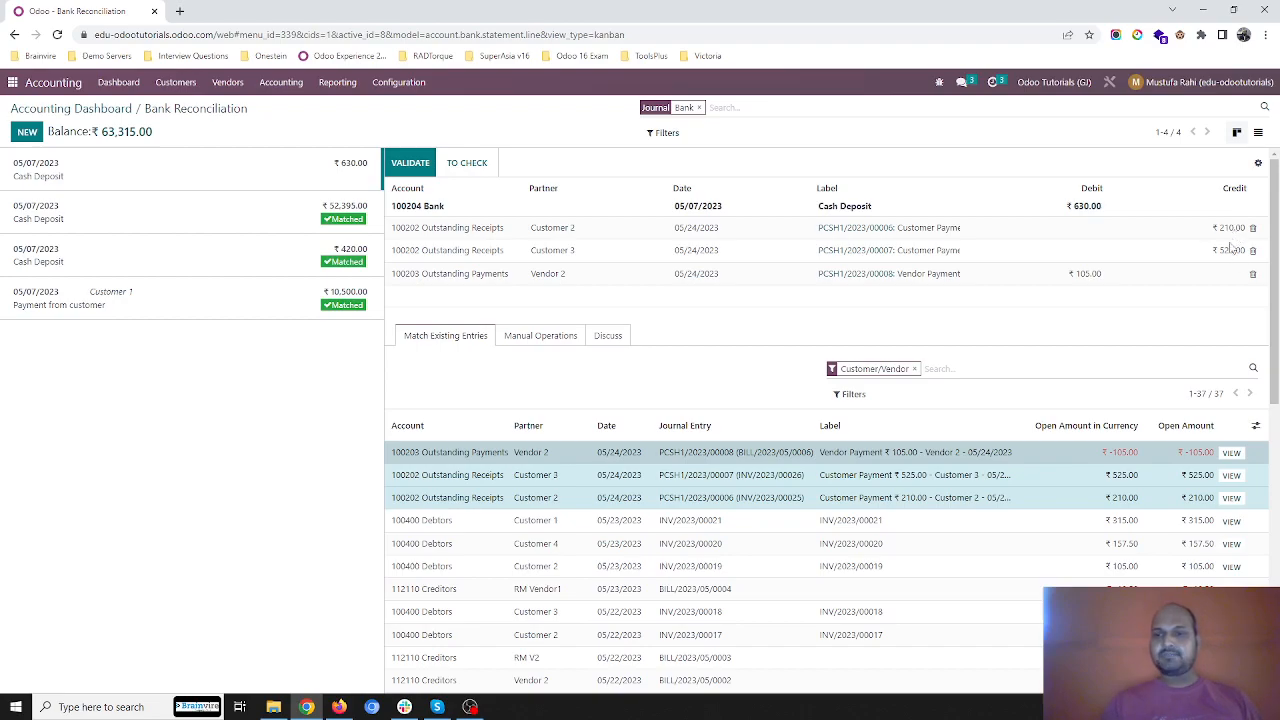
pyautogui.moveTo(1076, 280)
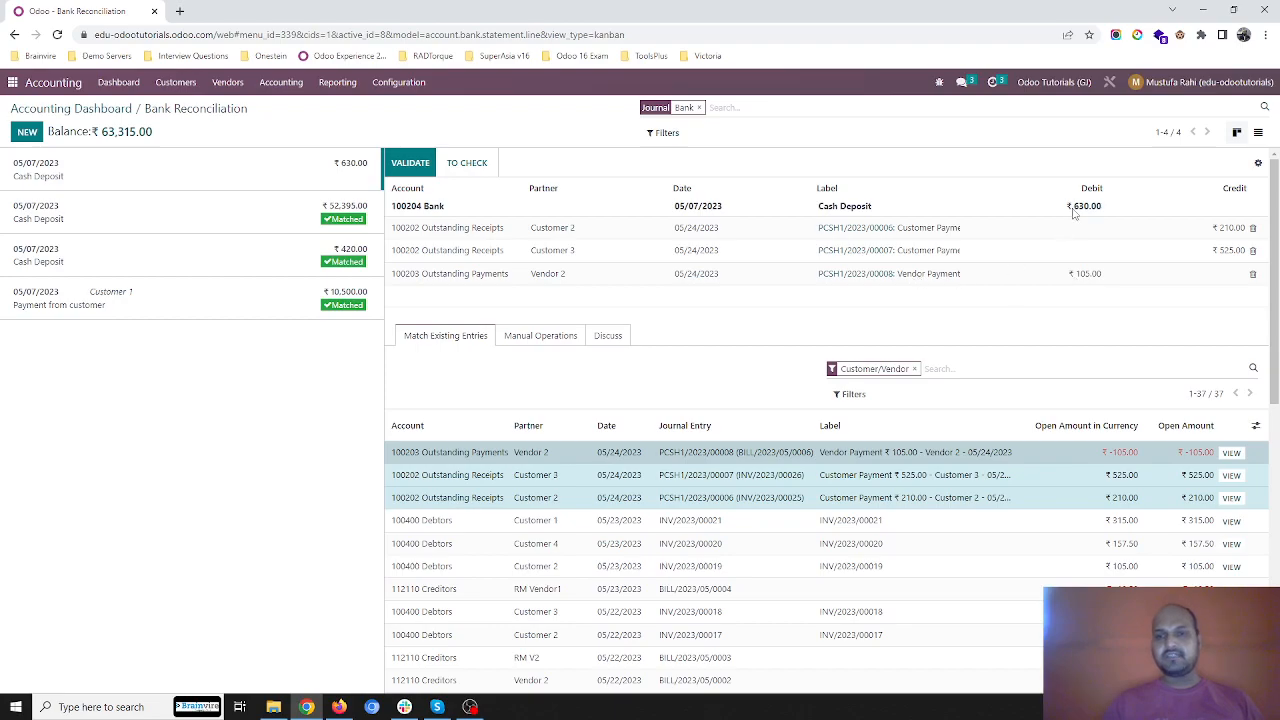
pyautogui.moveTo(888, 212)
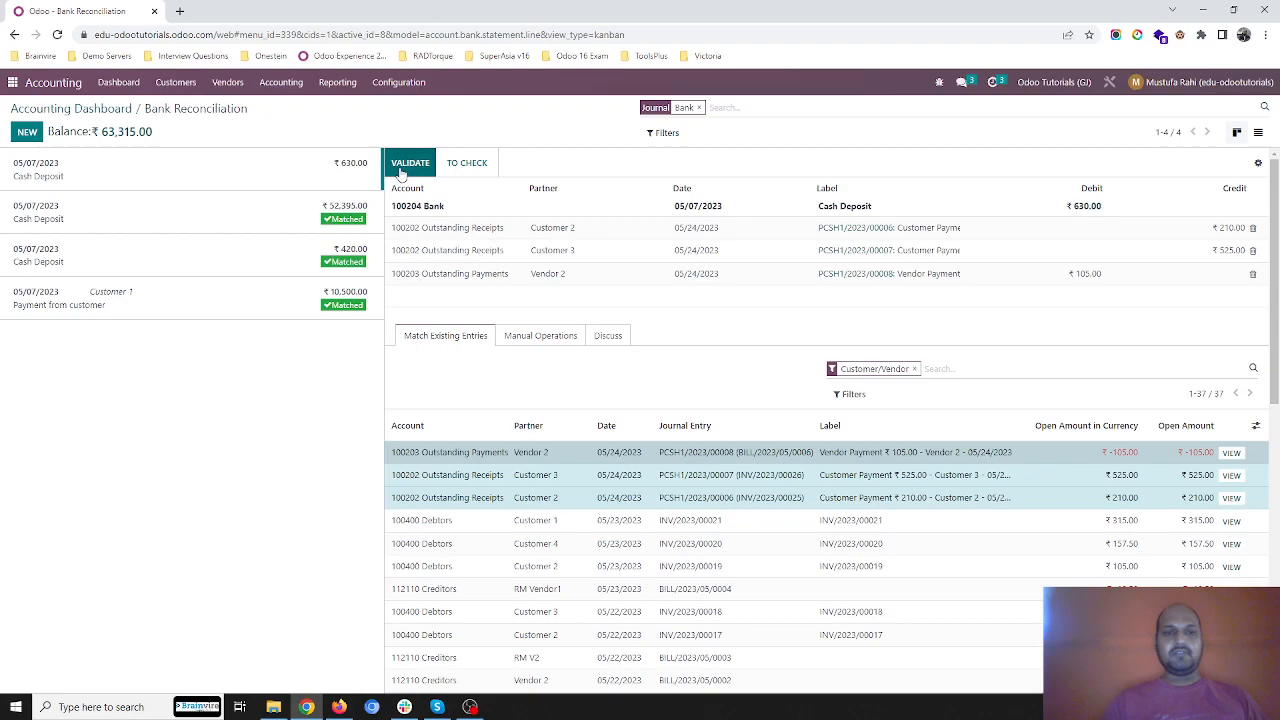
pyautogui.click(410, 162)
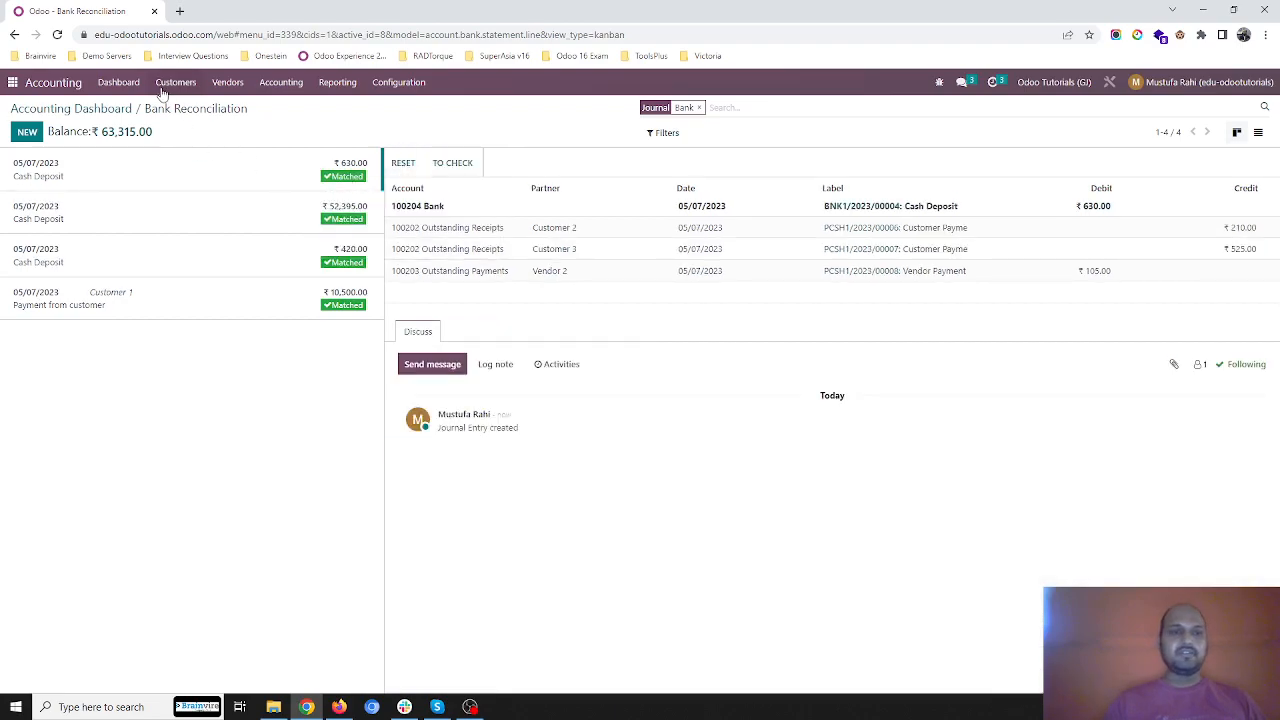
# Review the dashboard and customer invoices list, then bring up the vendor bills list.
pyautogui.click(116, 82)
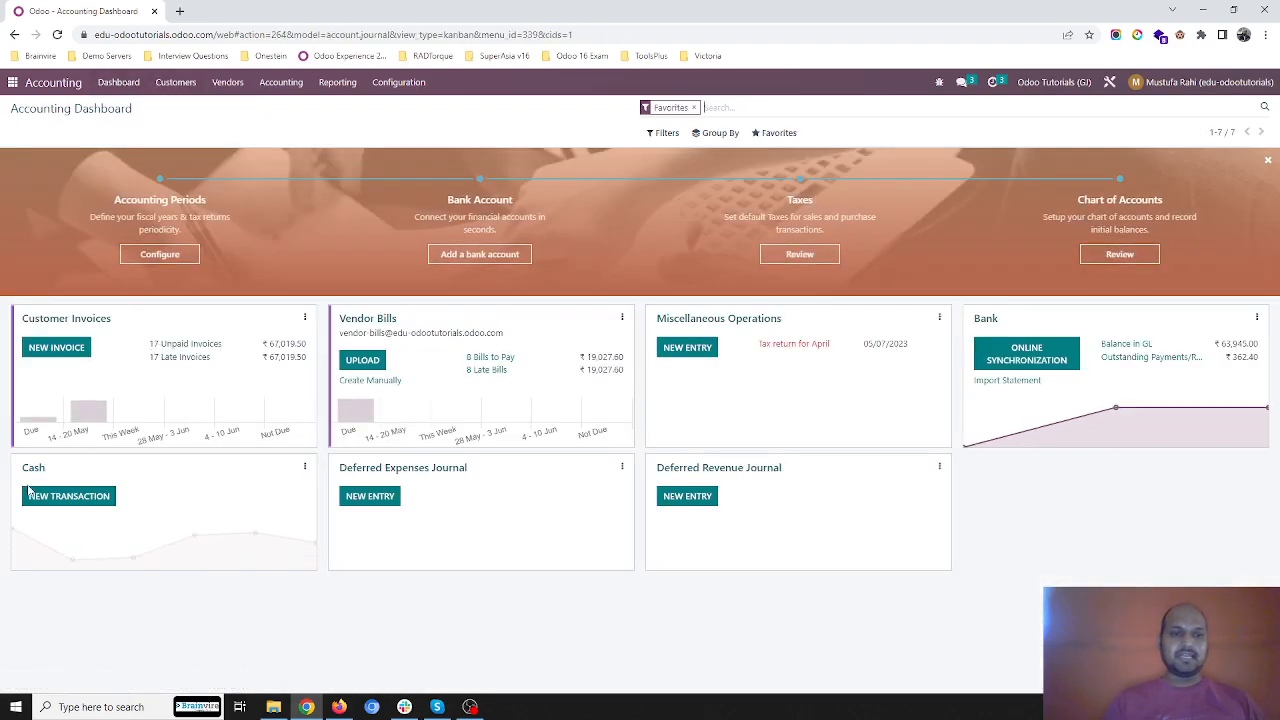
pyautogui.moveTo(1012, 352)
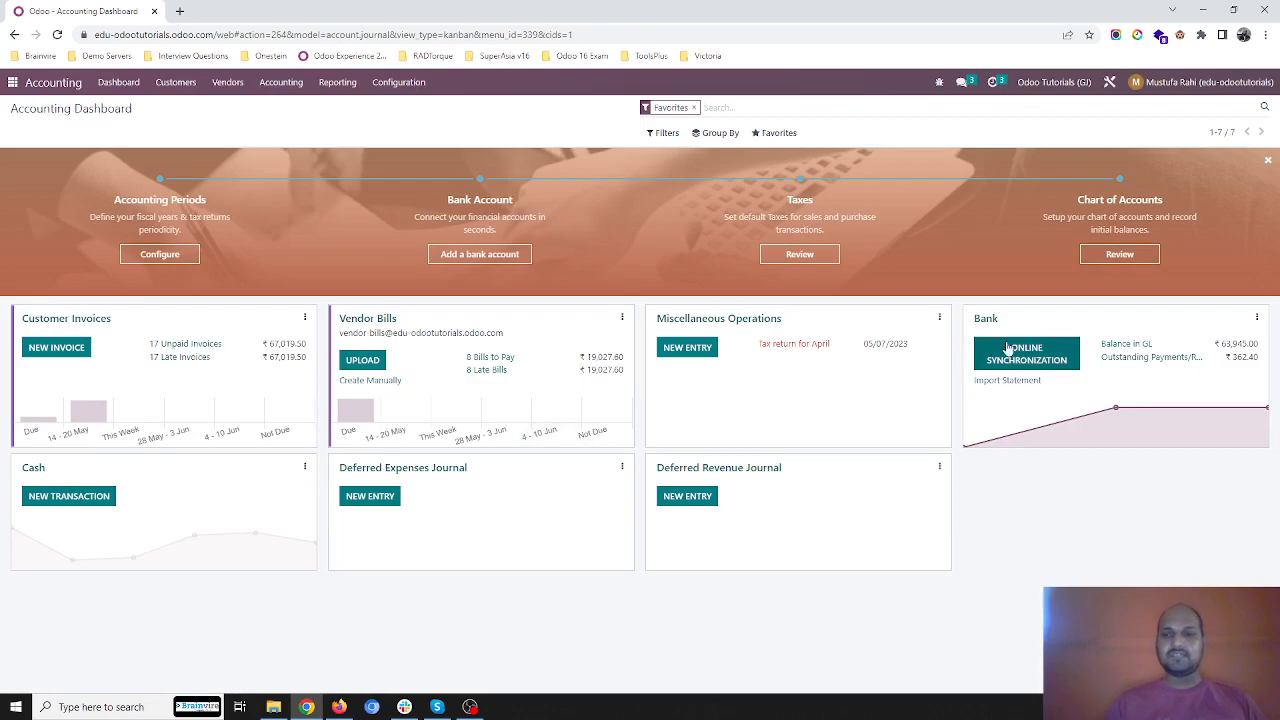
pyautogui.click(174, 82)
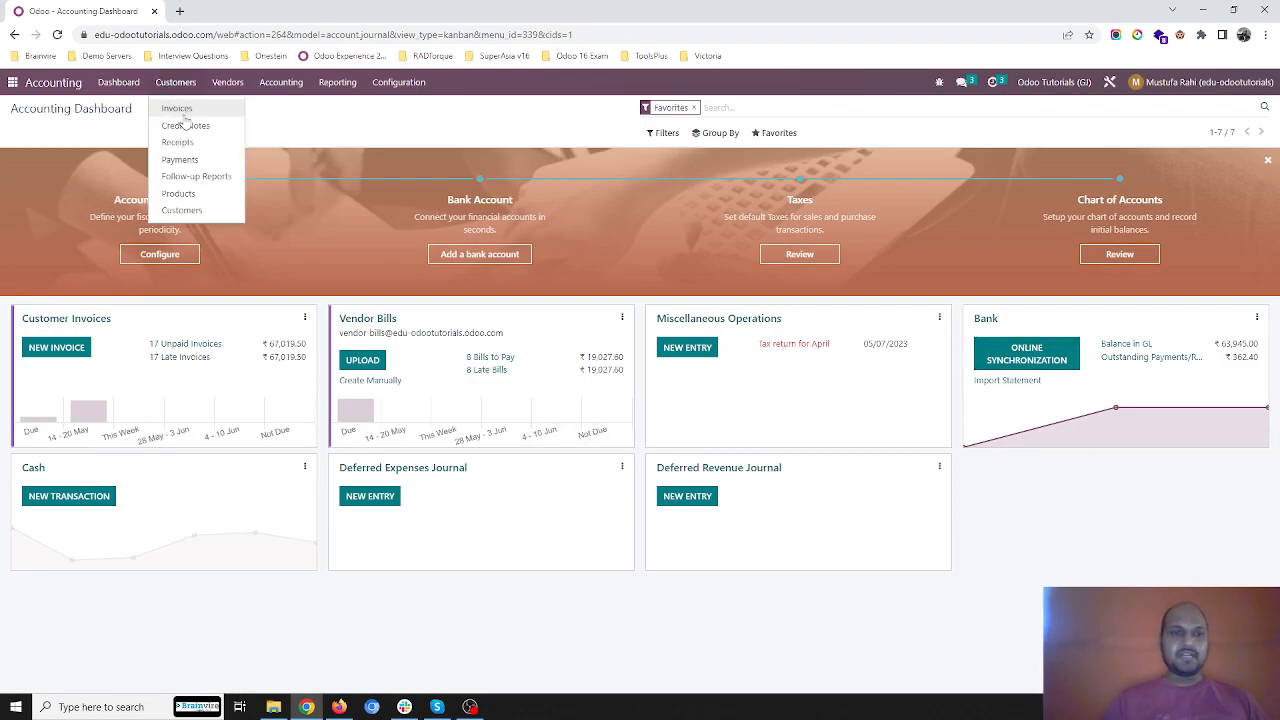
pyautogui.click(176, 108)
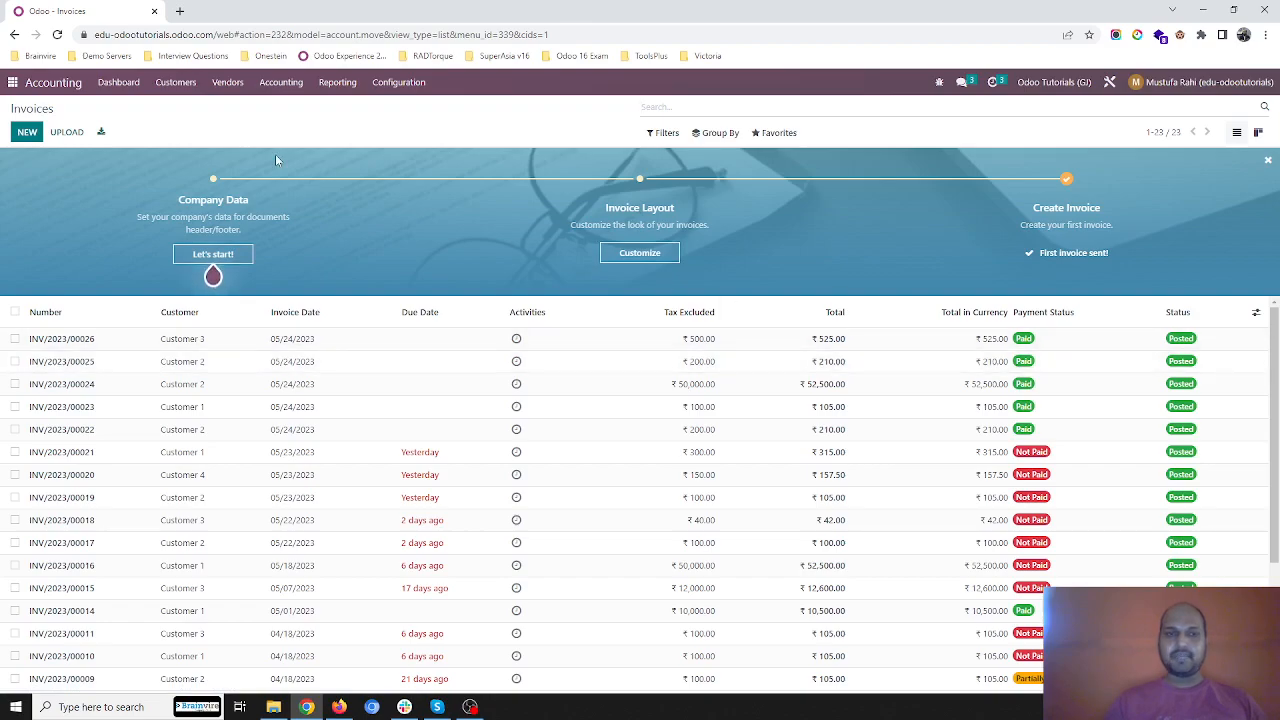
pyautogui.click(228, 82)
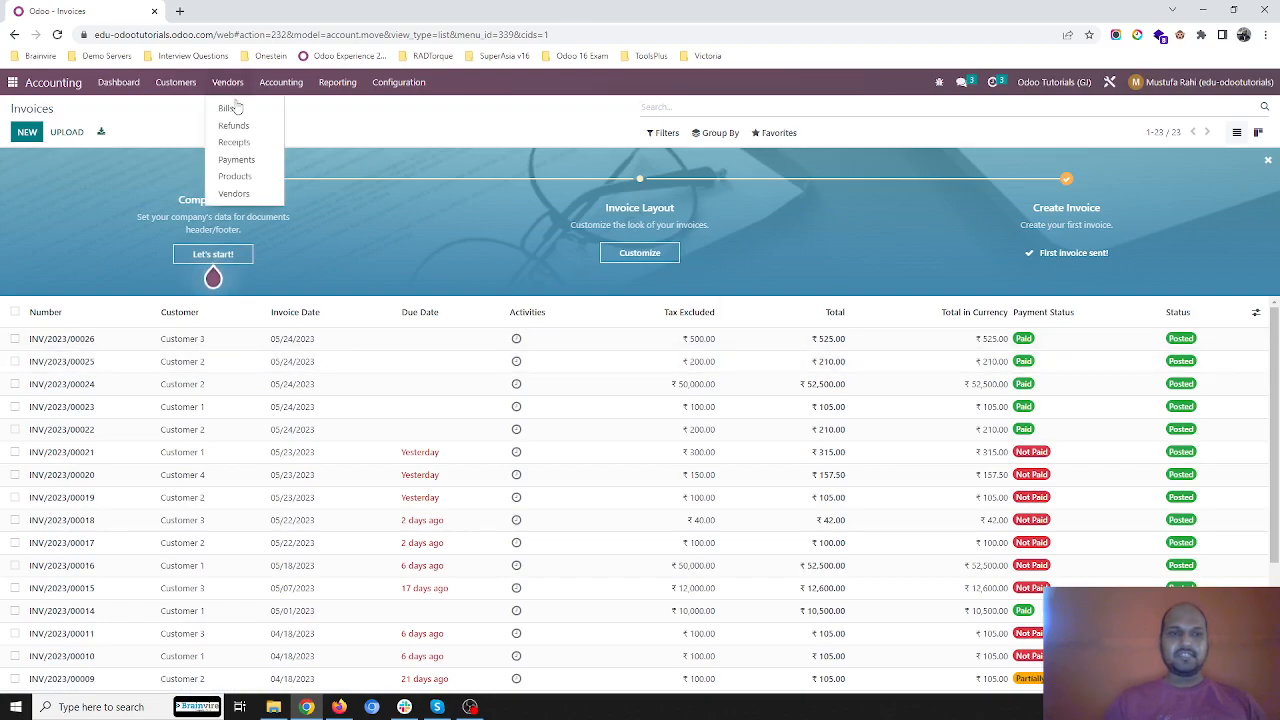
pyautogui.click(228, 108)
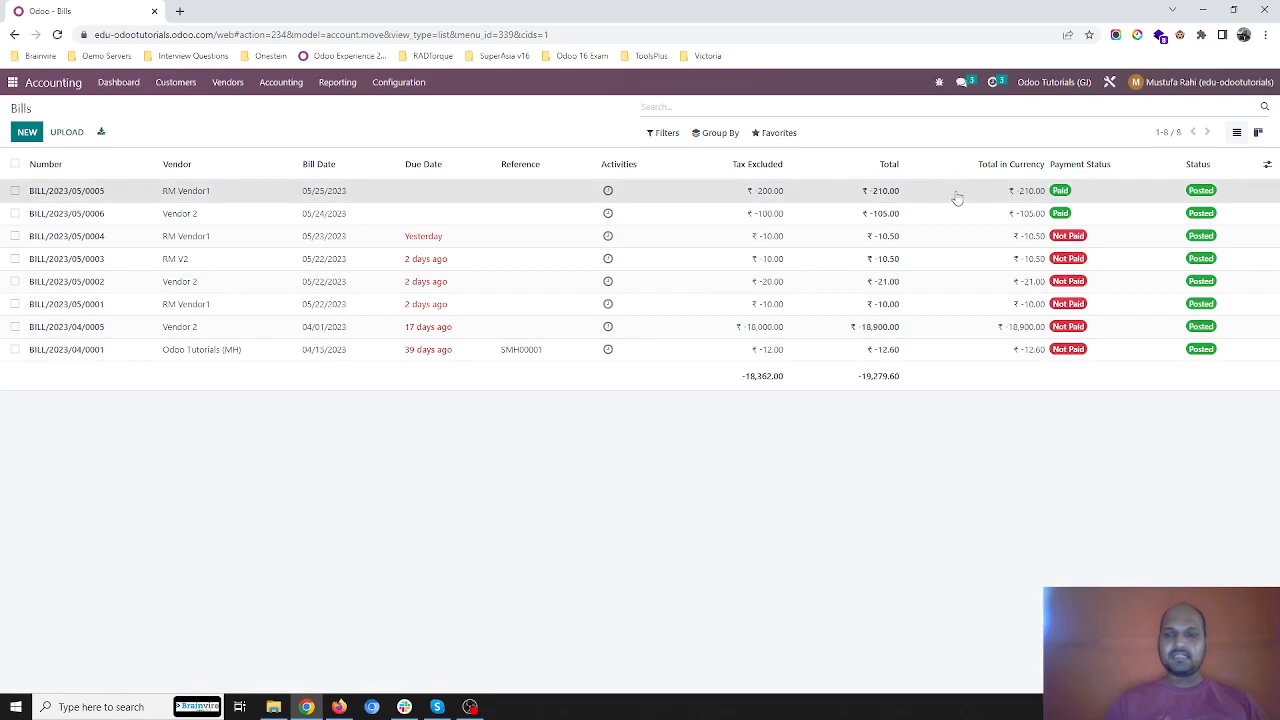
pyautogui.click(68, 190)
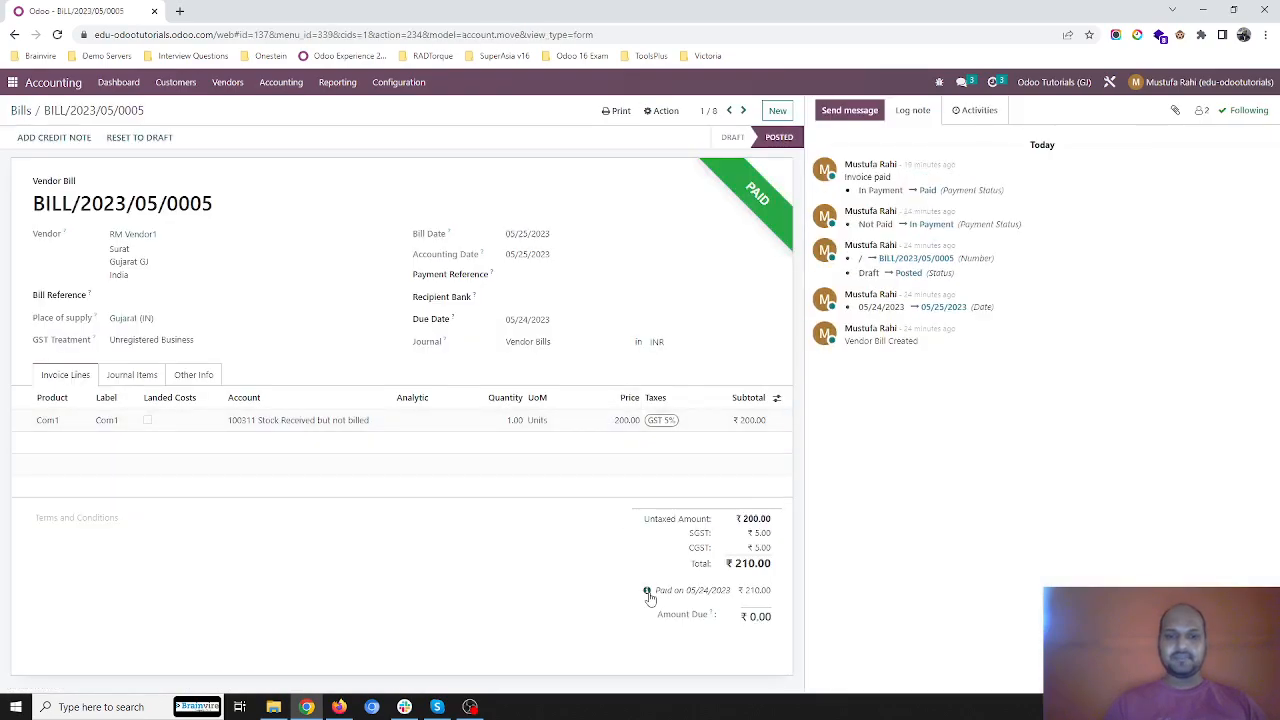
pyautogui.click(644, 590)
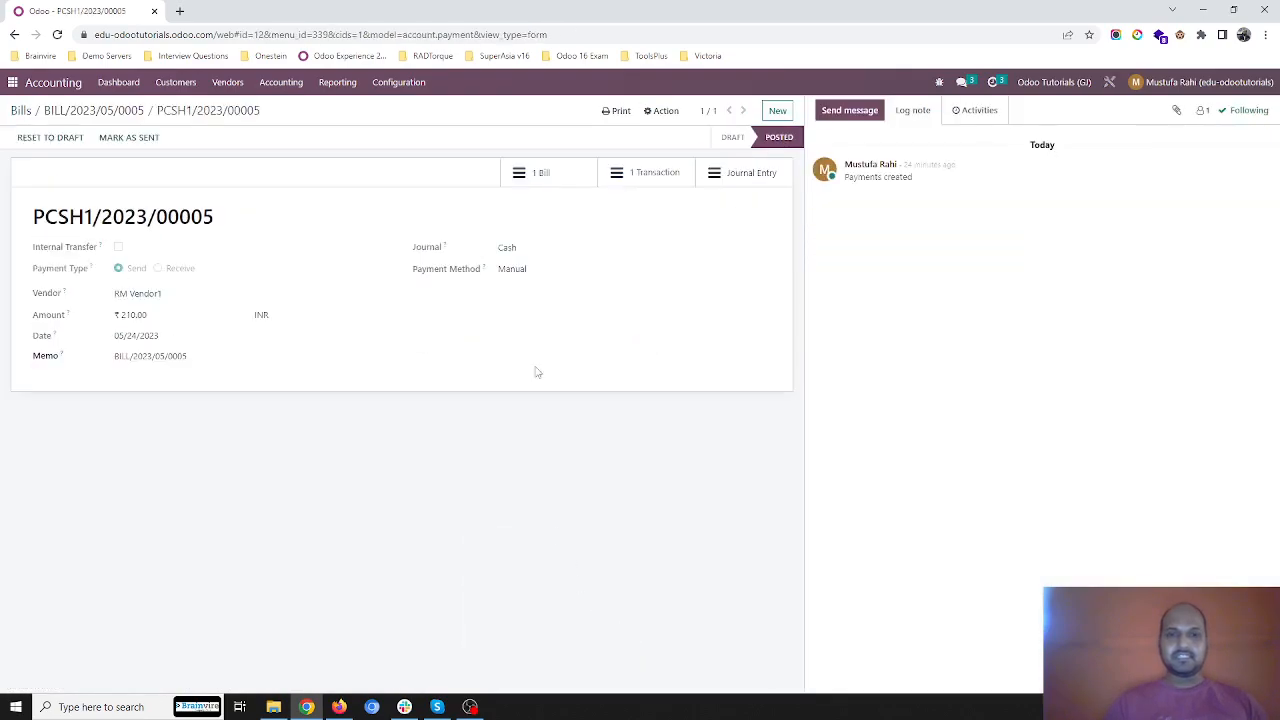
pyautogui.click(644, 172)
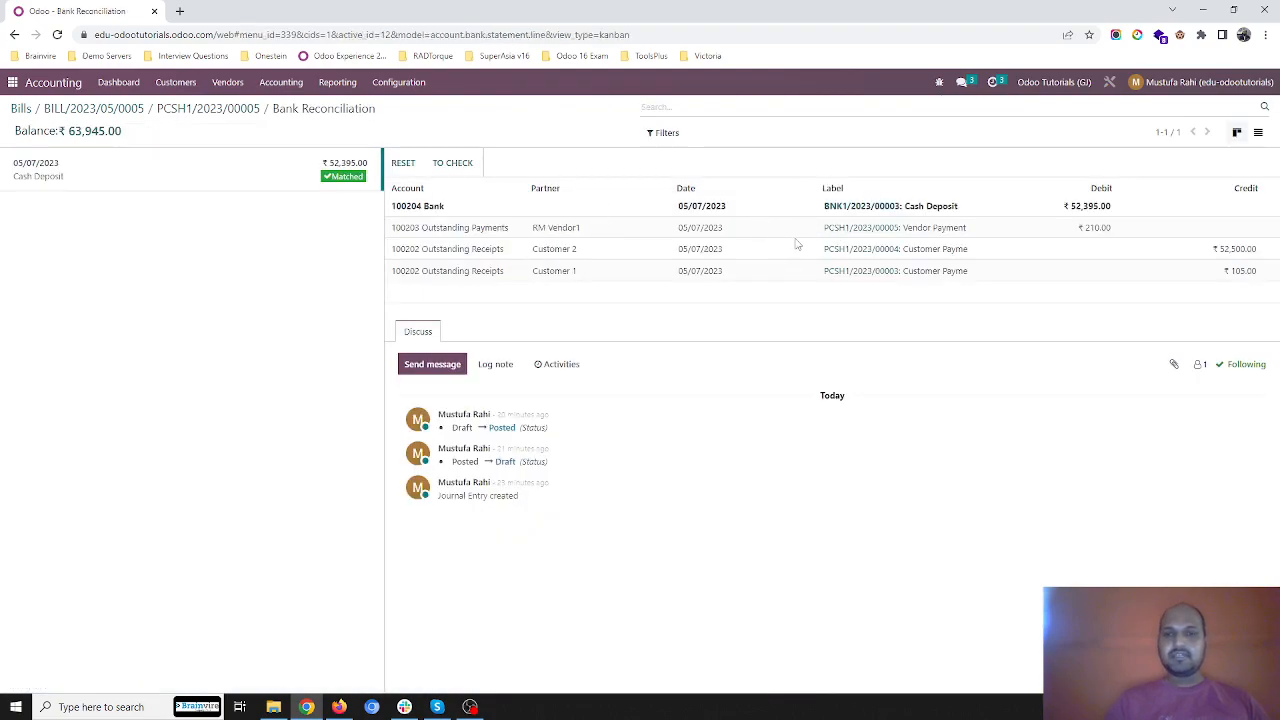
pyautogui.moveTo(124, 114)
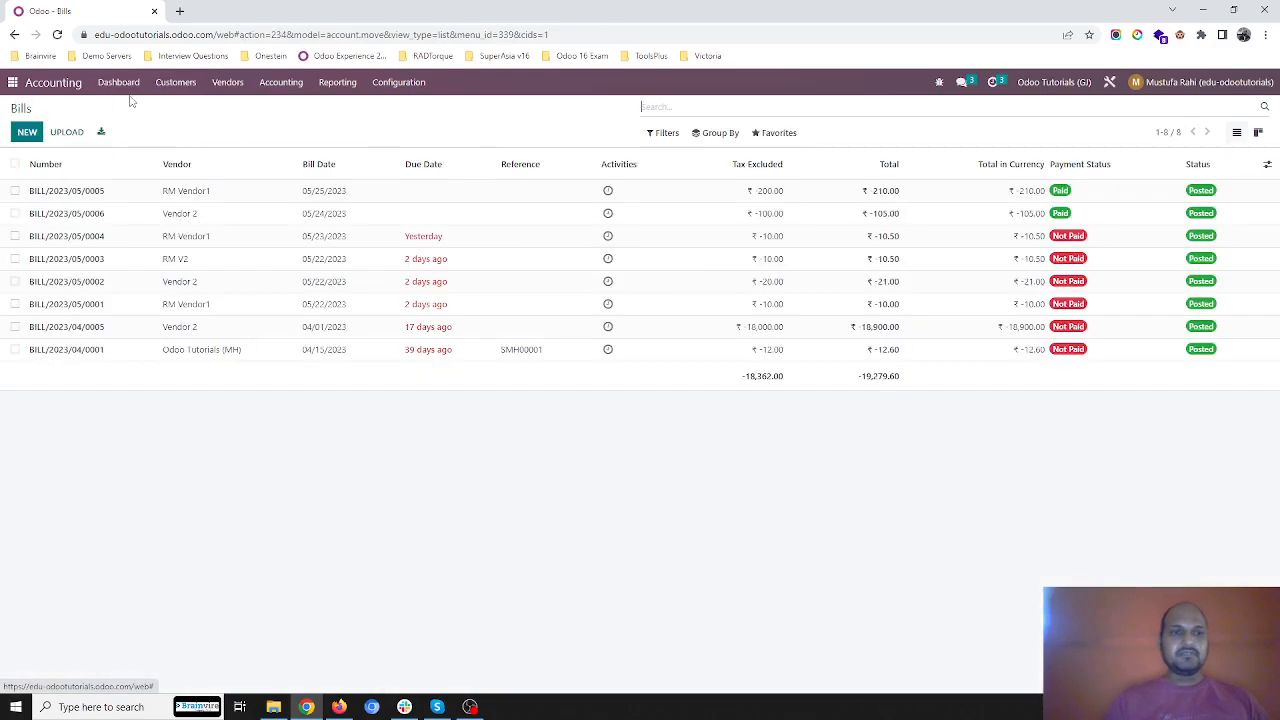
# Return to the Accounting Dashboard showing Cash with no outstanding payments.
pyautogui.click(116, 82)
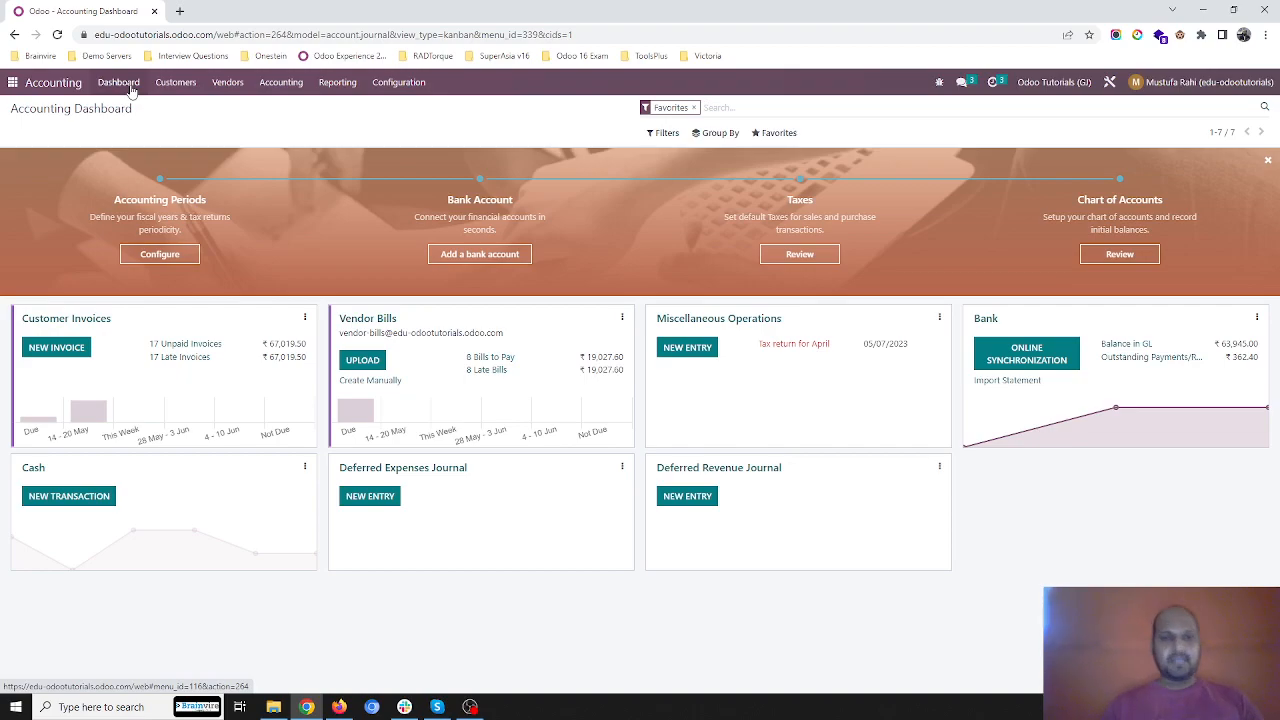
pyautogui.moveTo(988, 282)
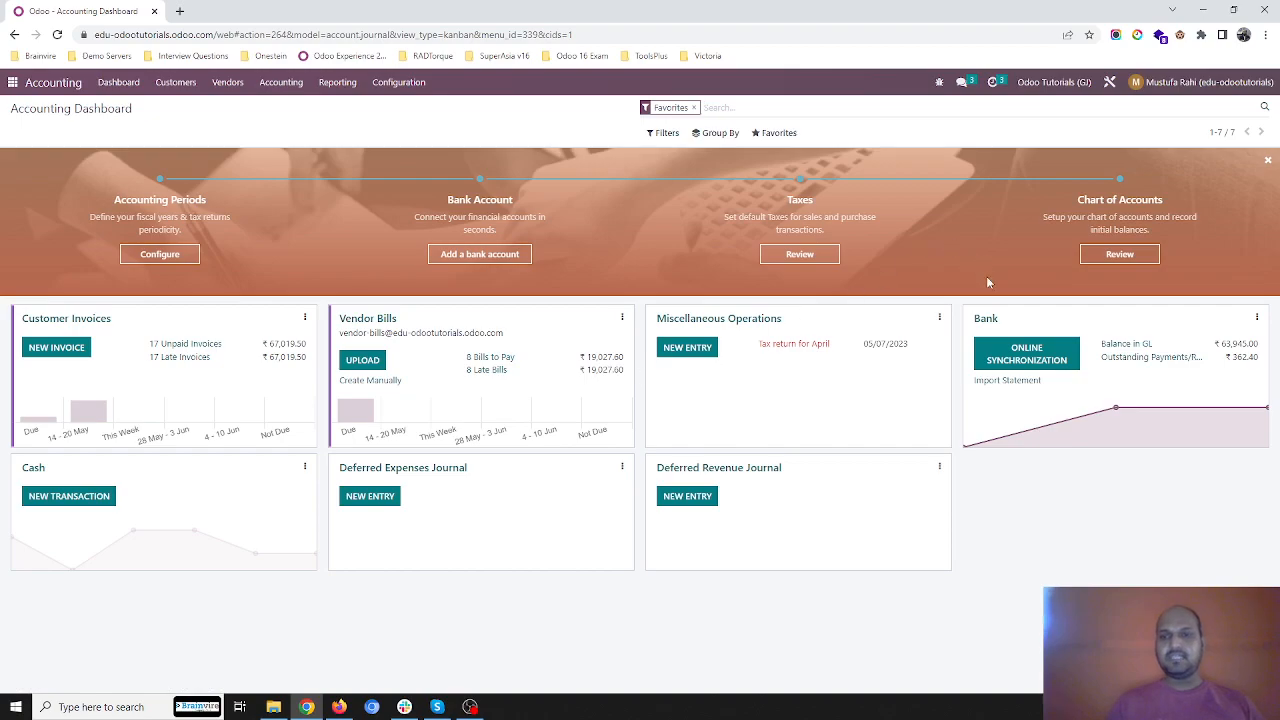
pyautogui.moveTo(768, 636)
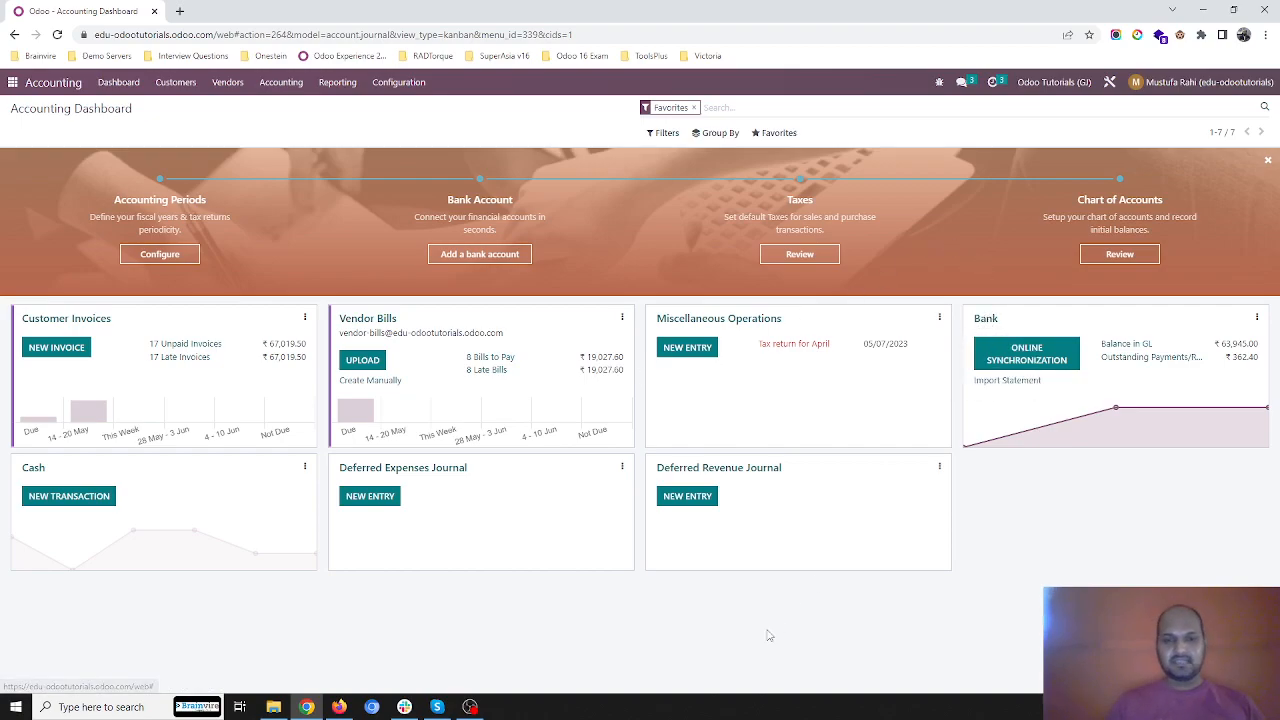